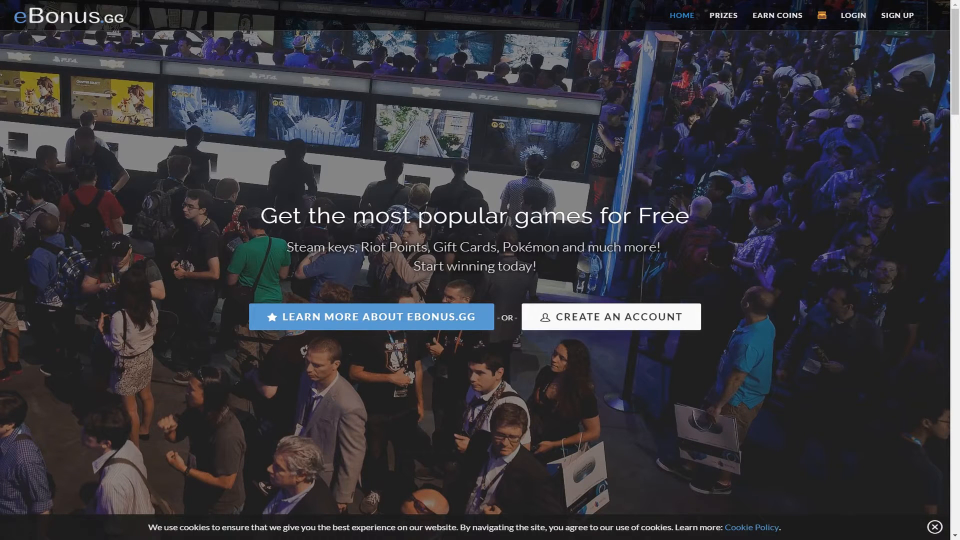
- Scroll the eBonus.gg homepage down to the free Google Play, PSN and Xbox Live codes
scroll(down, 3)
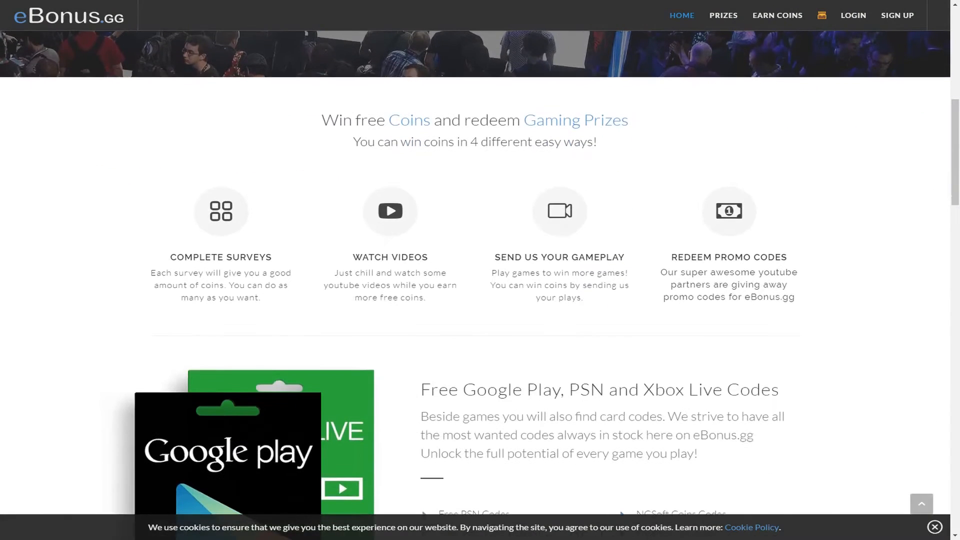
scroll(down, 3)
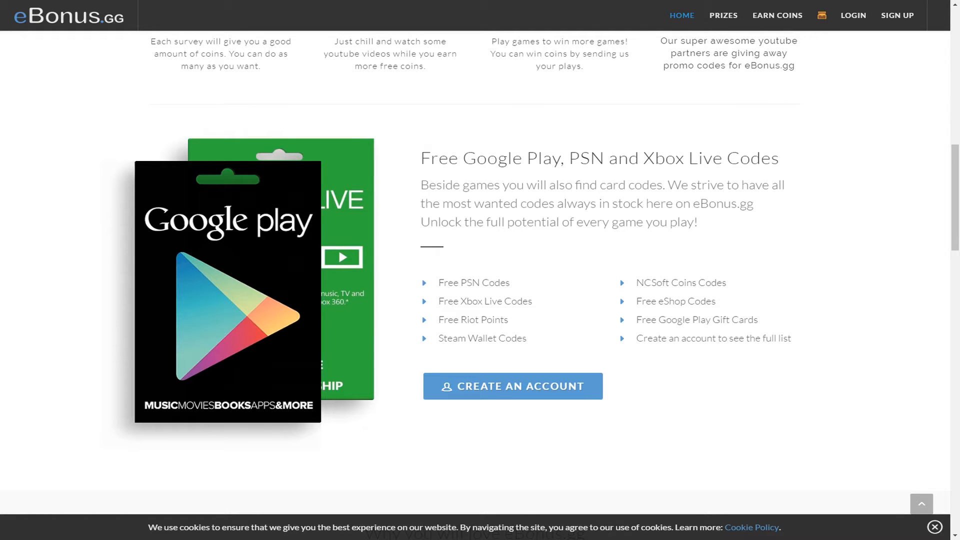
click(723, 15)
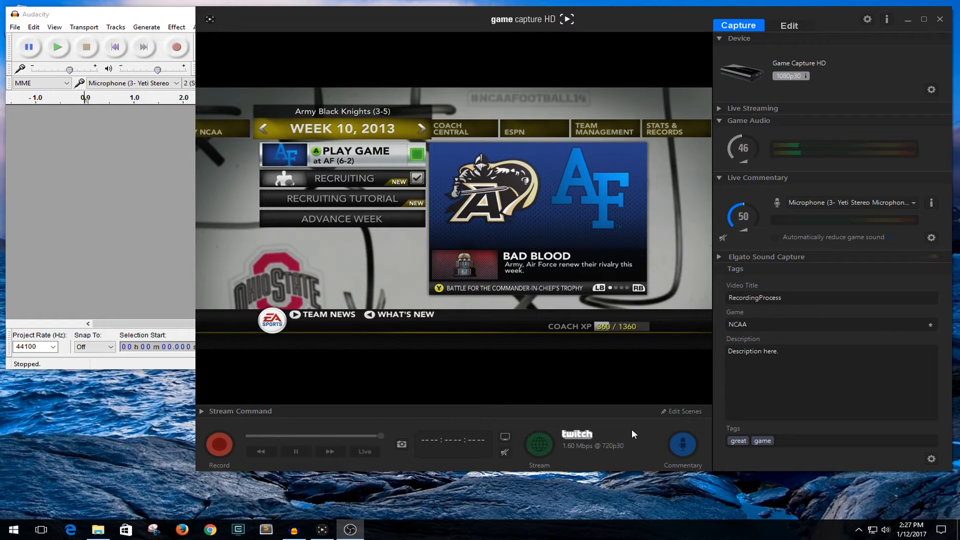
mouse_move(666, 430)
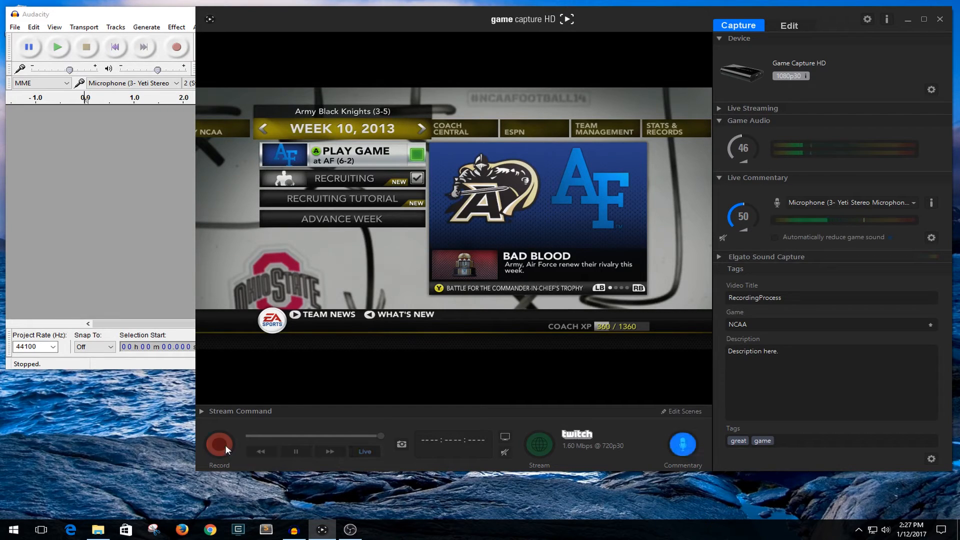
- Start the gameplay capture in Game Capture HD and the microphone recording in Audacity
click(218, 443)
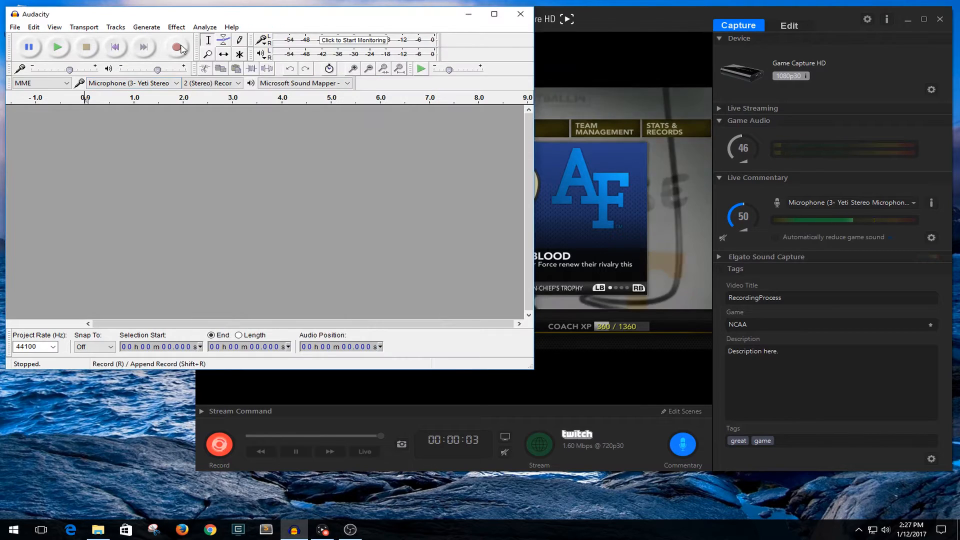
click(178, 48)
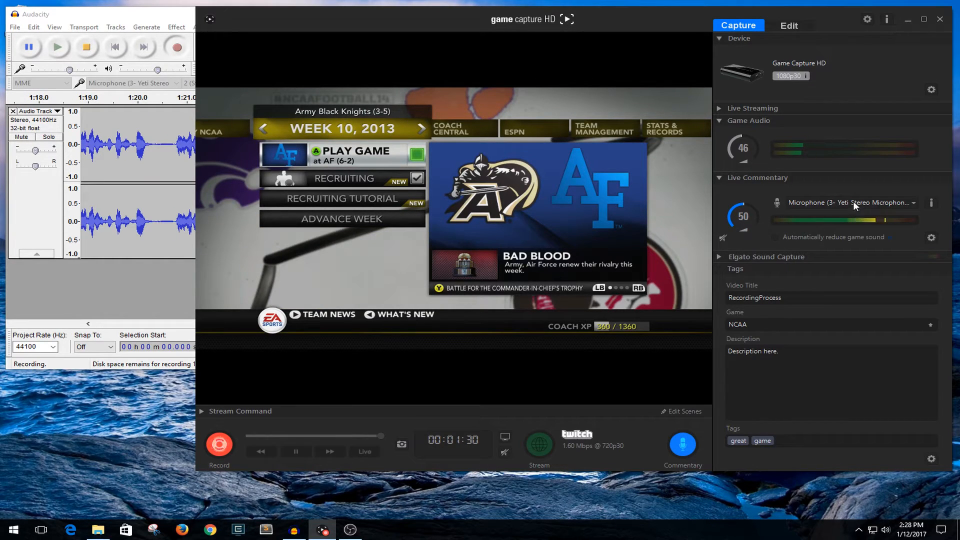
click(931, 238)
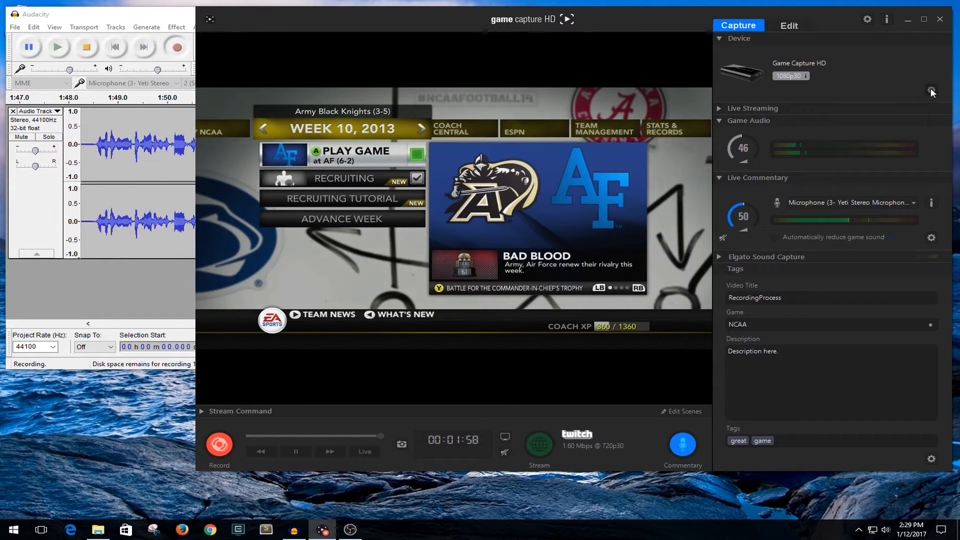
click(932, 90)
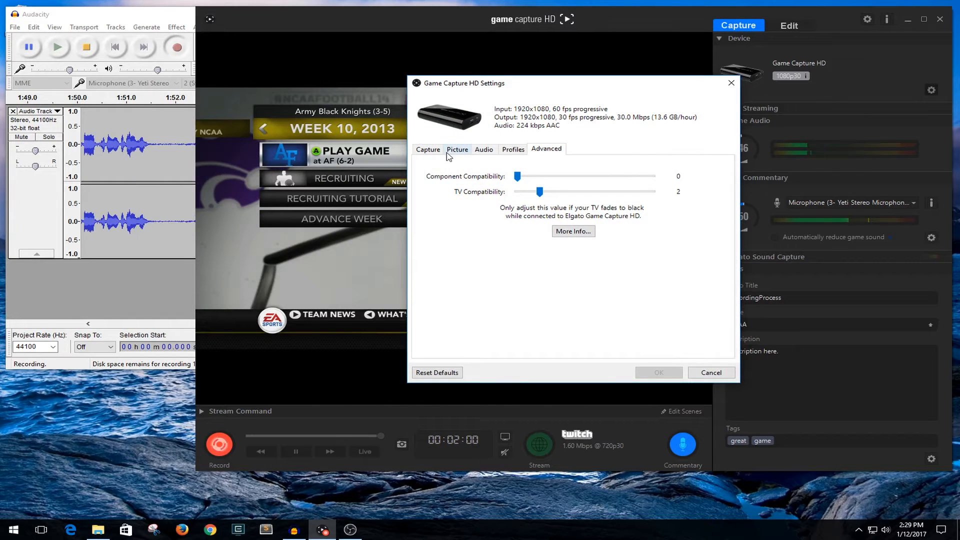
click(427, 149)
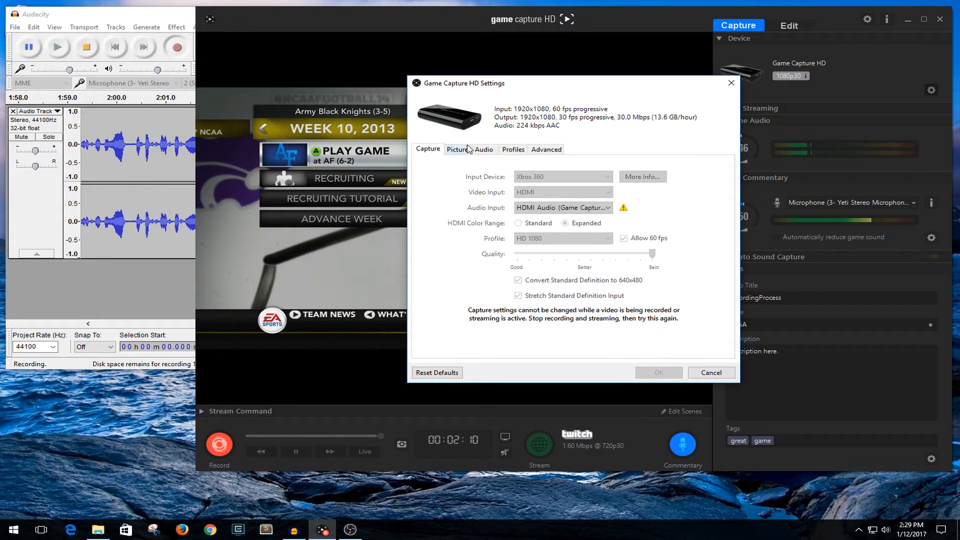
click(511, 149)
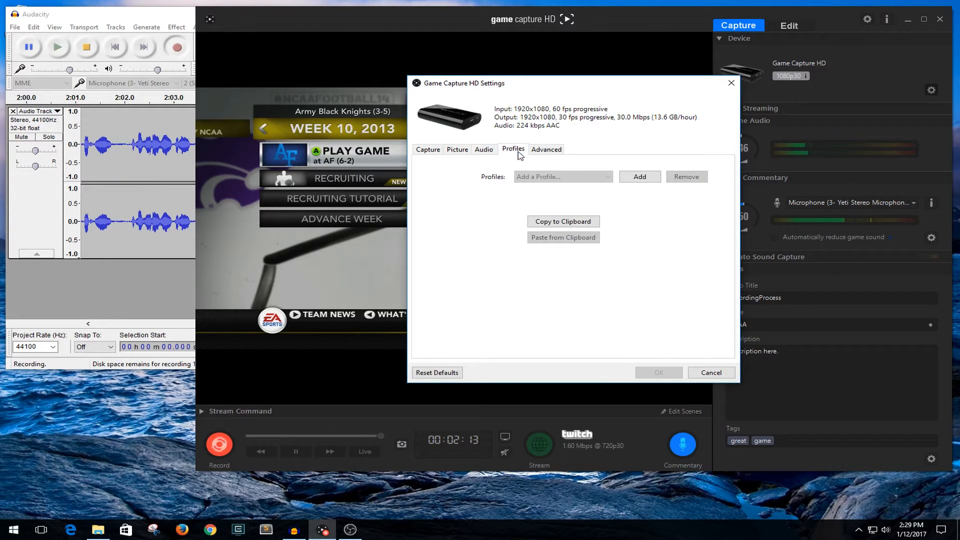
click(546, 149)
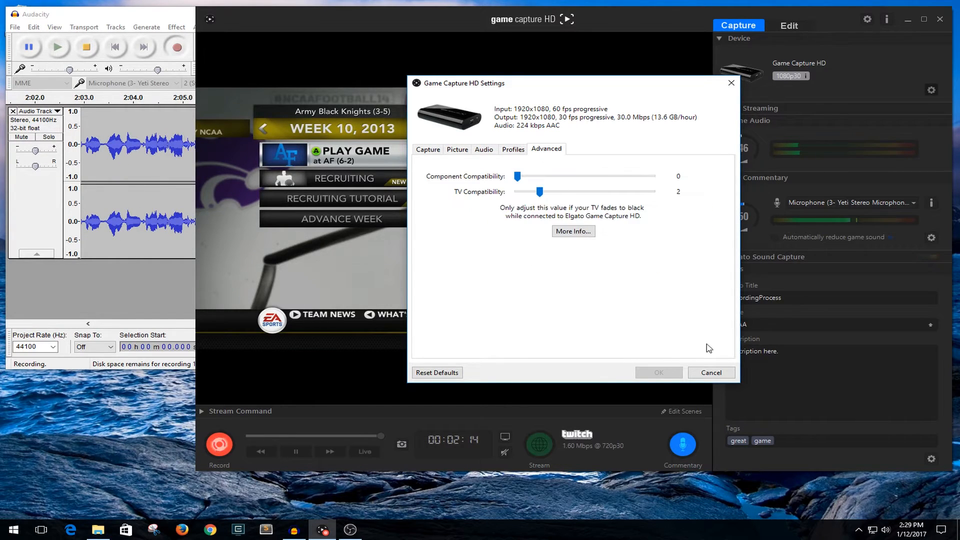
click(710, 372)
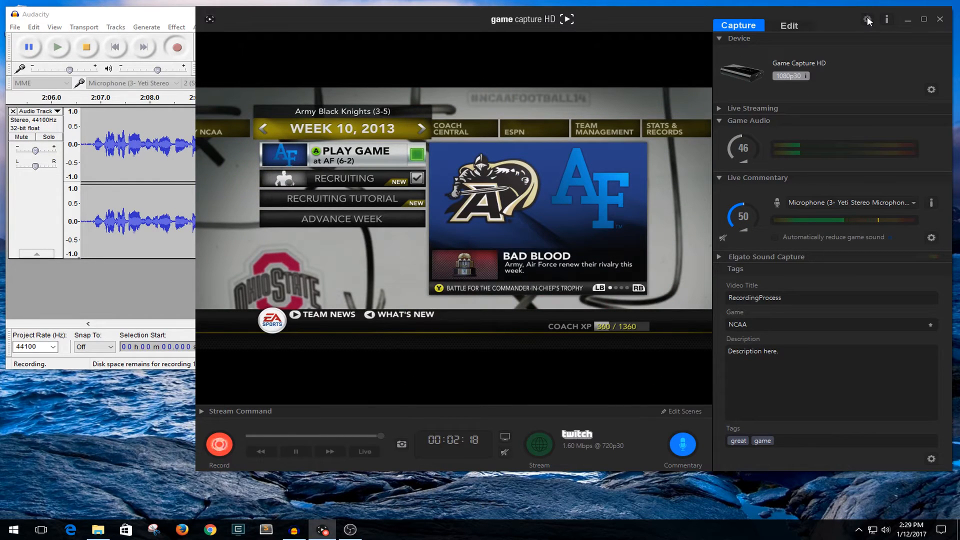
click(867, 19)
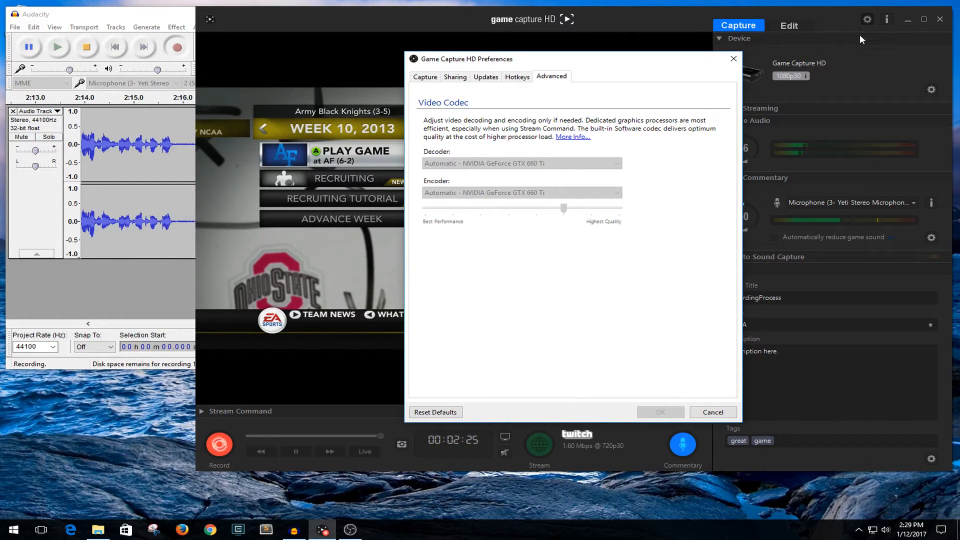
click(423, 77)
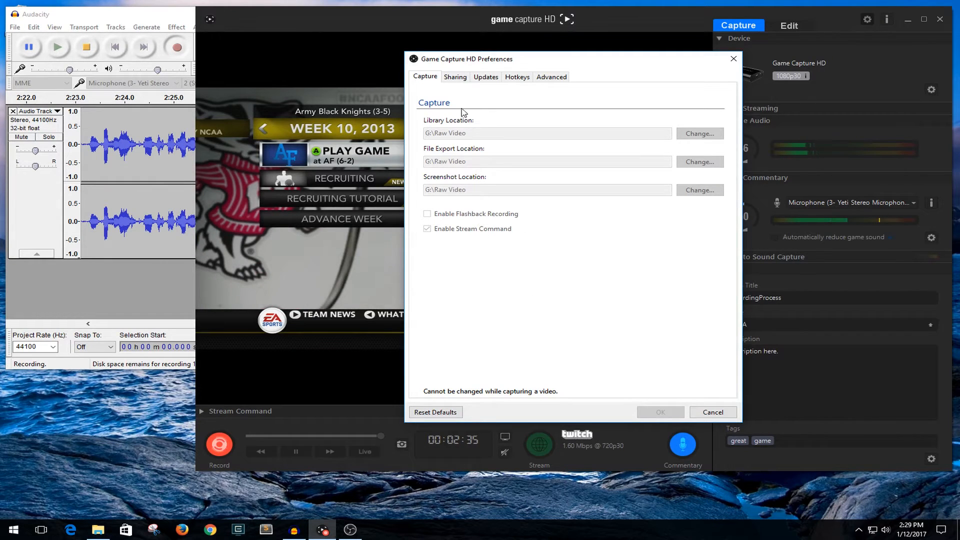
click(454, 77)
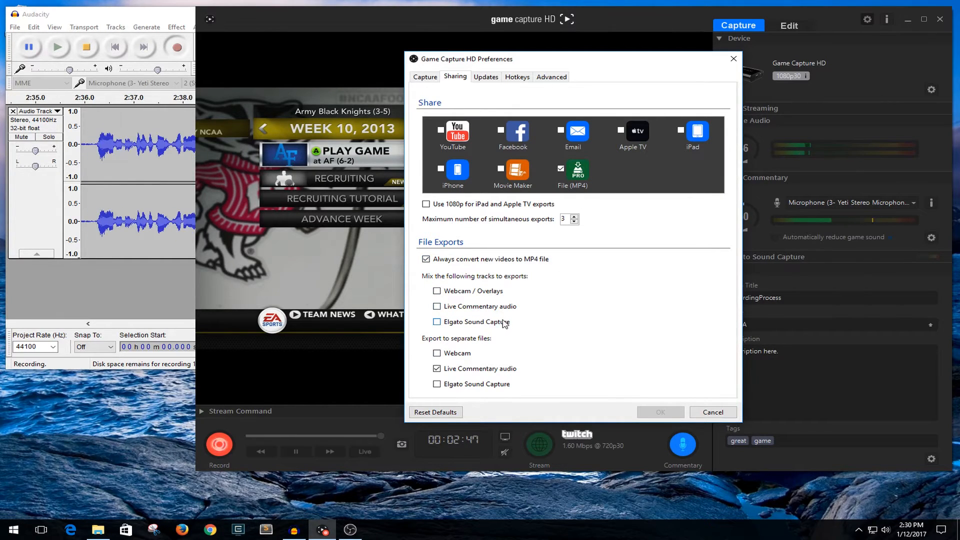
click(437, 320)
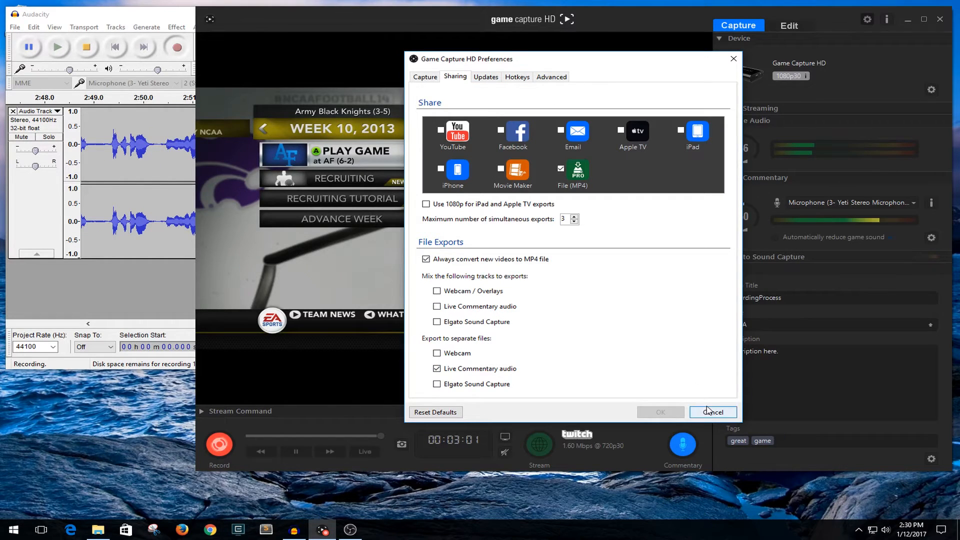
click(712, 411)
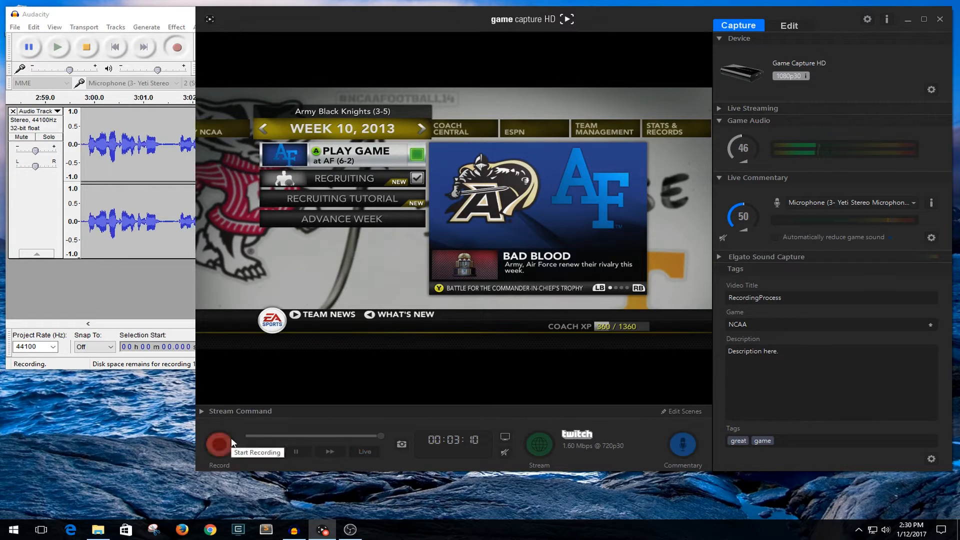
- Stop the gameplay capture and scroll through the finished commentary track in Audacity
click(86, 47)
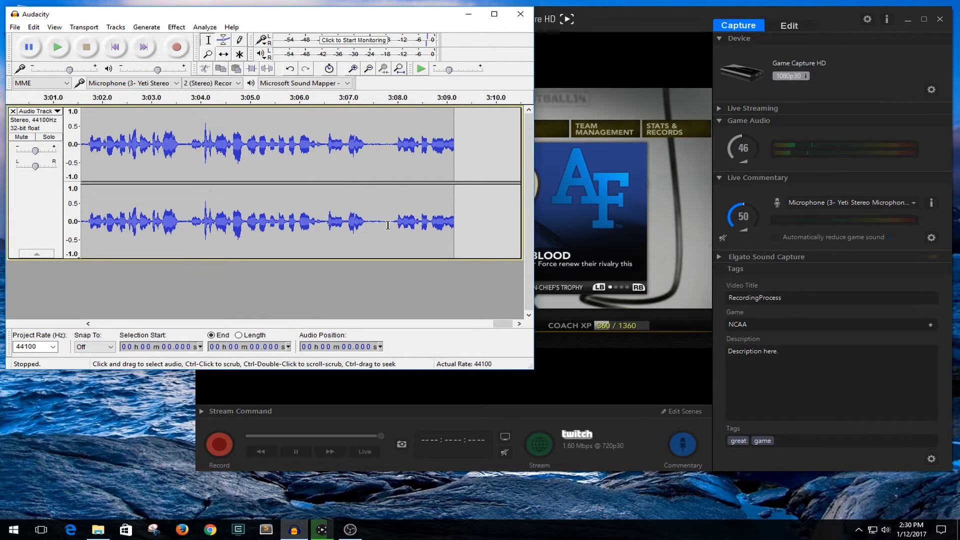
mouse_move(361, 252)
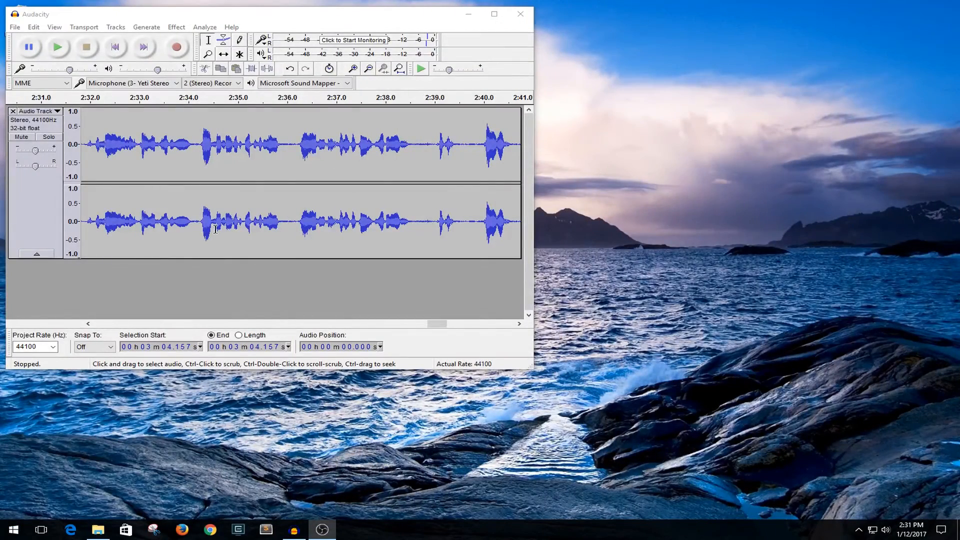
mouse_move(341, 206)
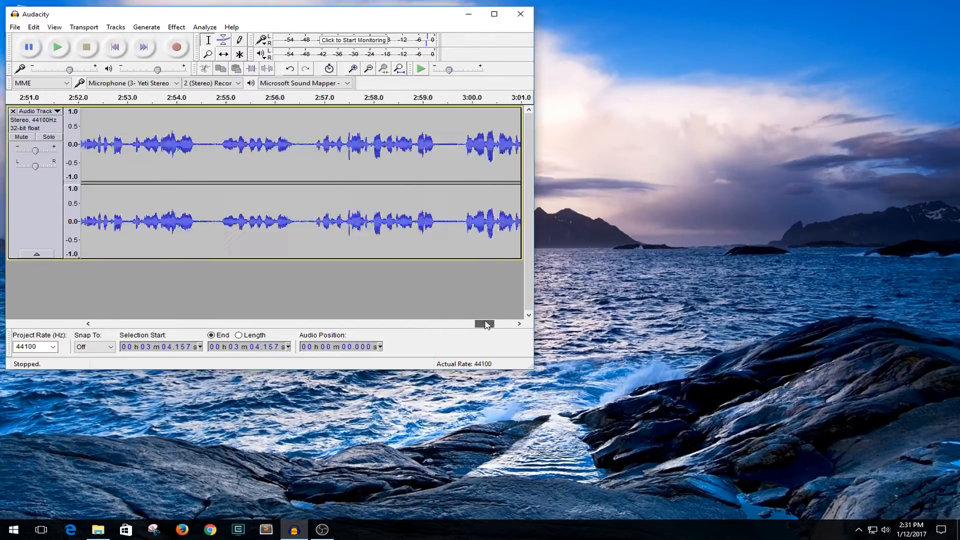
drag(484, 323, 127, 323)
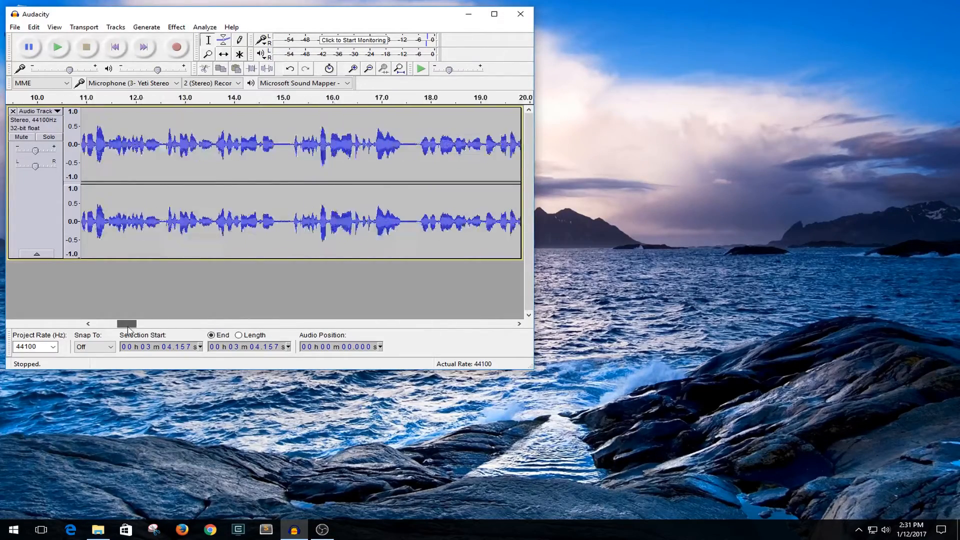
drag(127, 324, 441, 324)
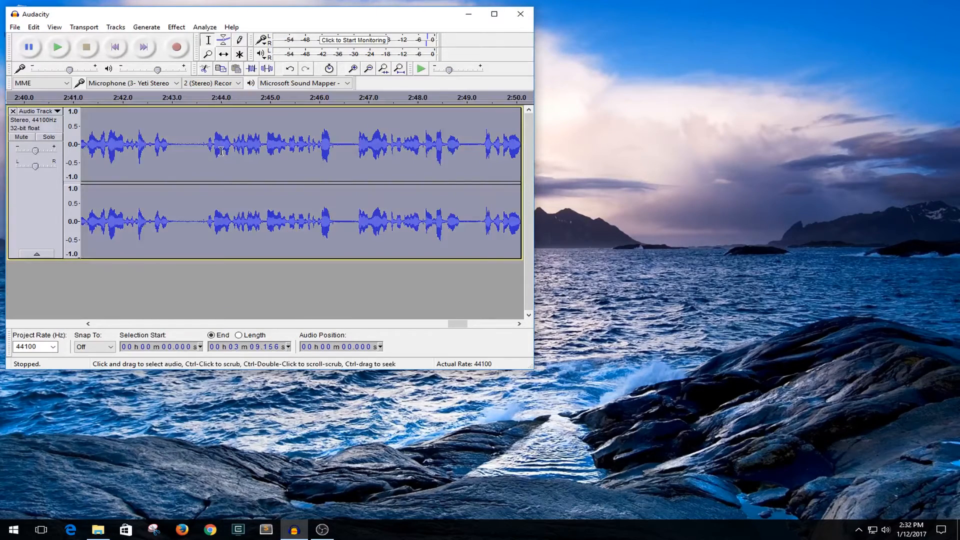
- Apply Noise Reduction to remove background noise from the commentary
click(176, 27)
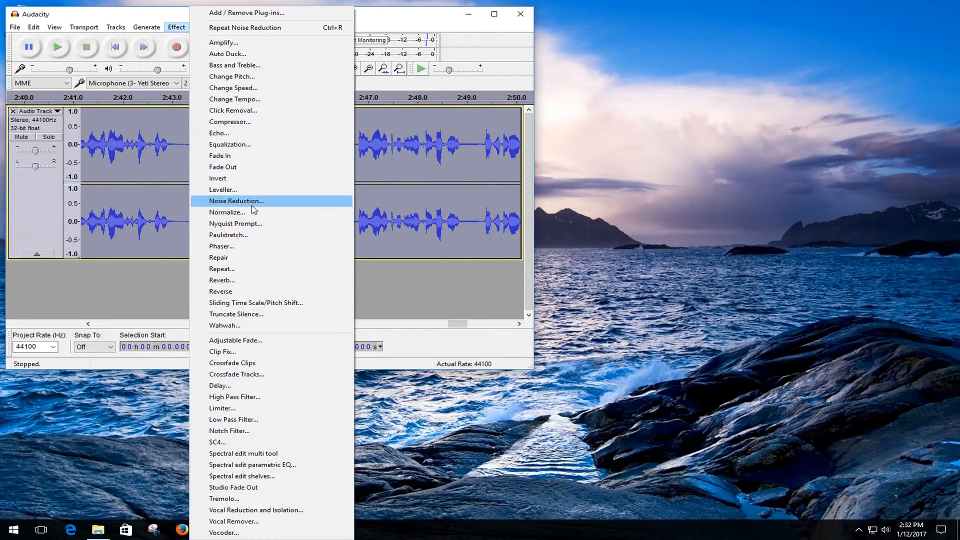
click(236, 201)
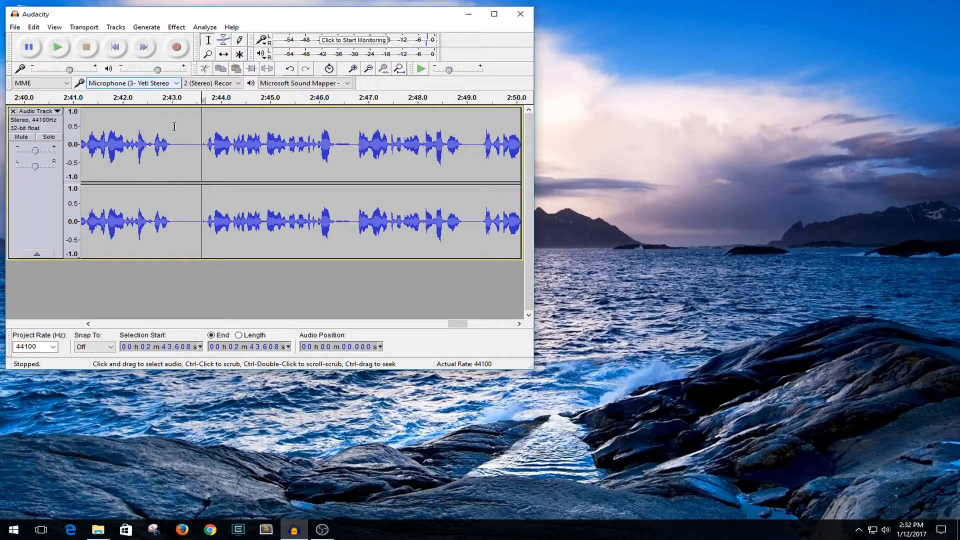
- Normalize the commentary's peak amplitude to -1.0 dB
click(176, 27)
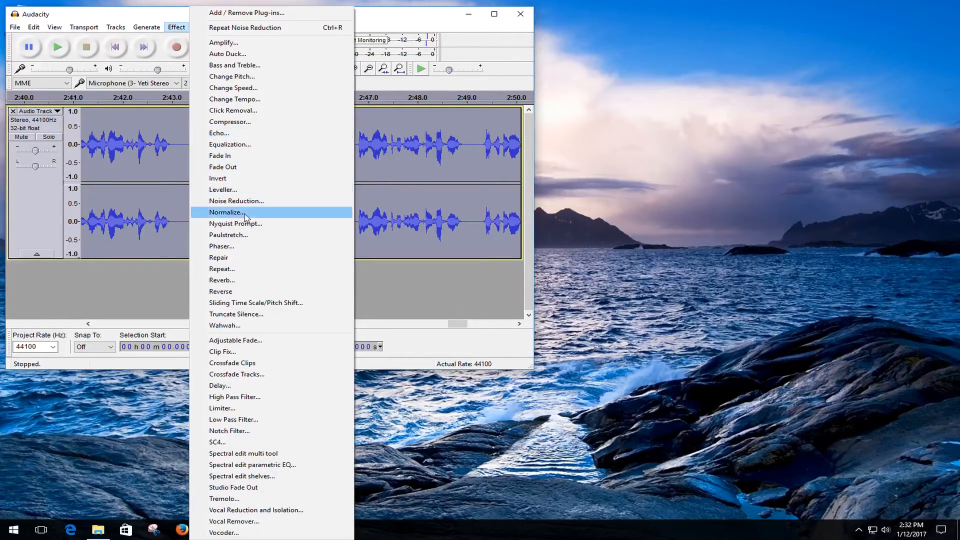
click(226, 212)
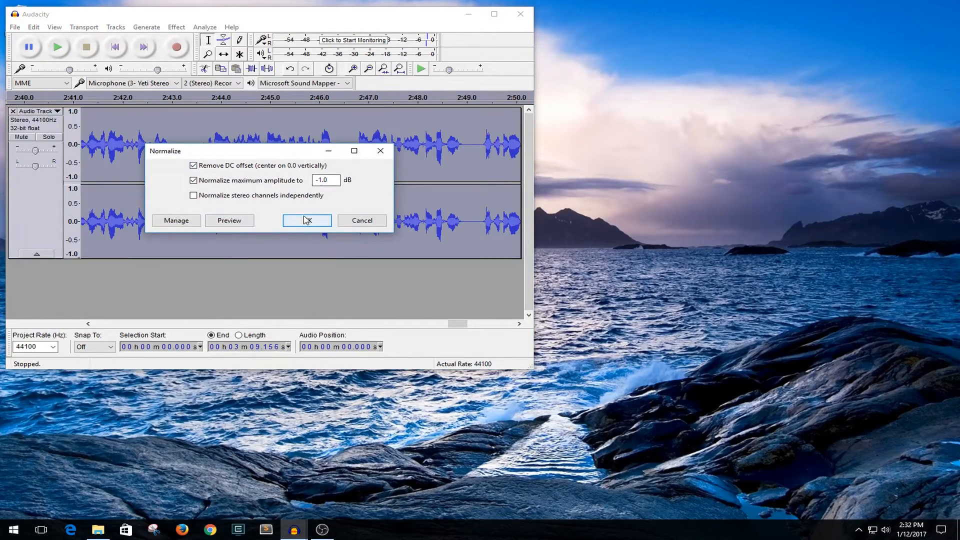
click(306, 220)
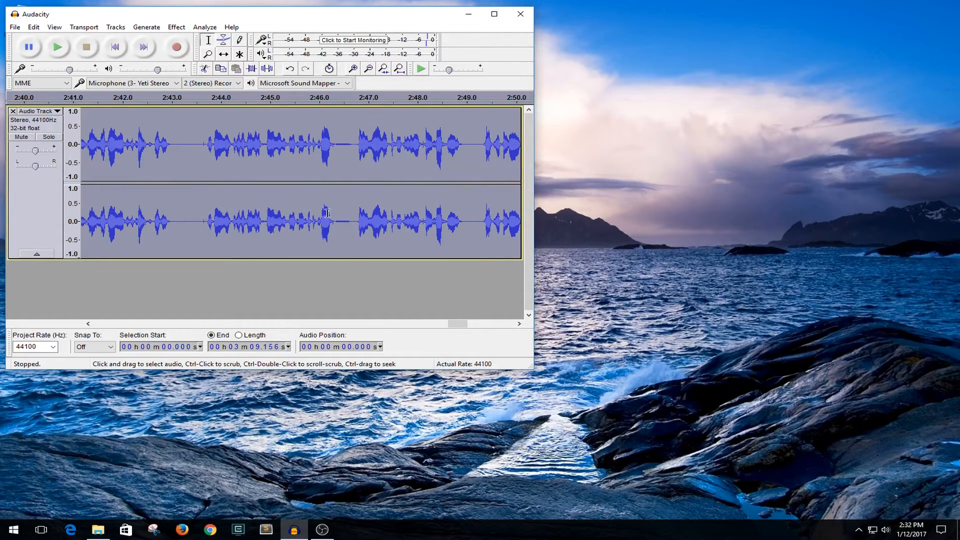
click(13, 27)
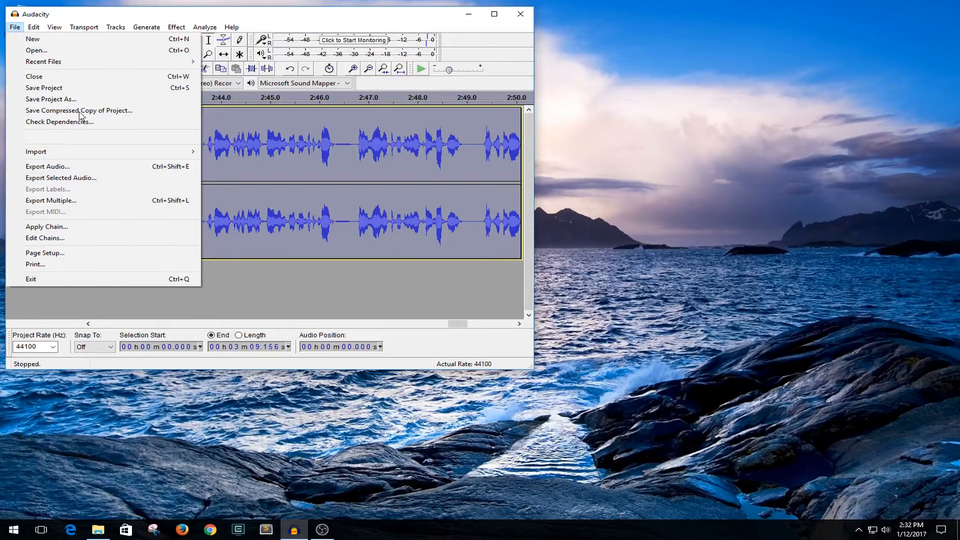
mouse_move(69, 170)
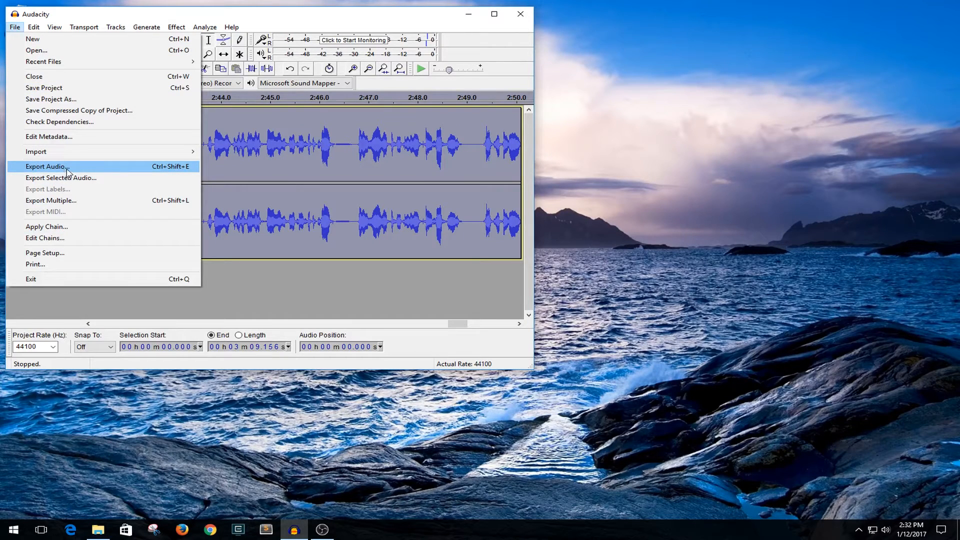
- Export the commentary as an MP3 named 'voice' into the el gato setup & editing folder
click(45, 166)
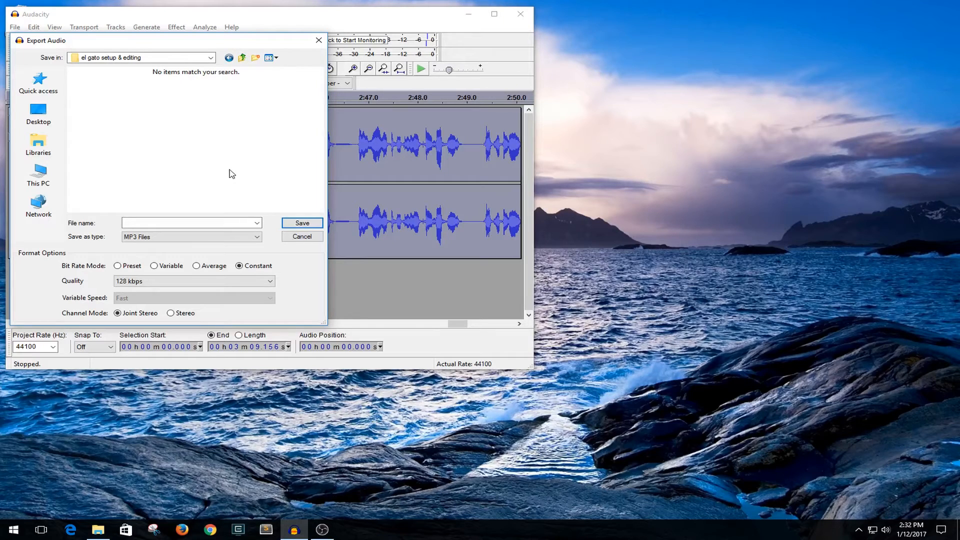
mouse_move(205, 206)
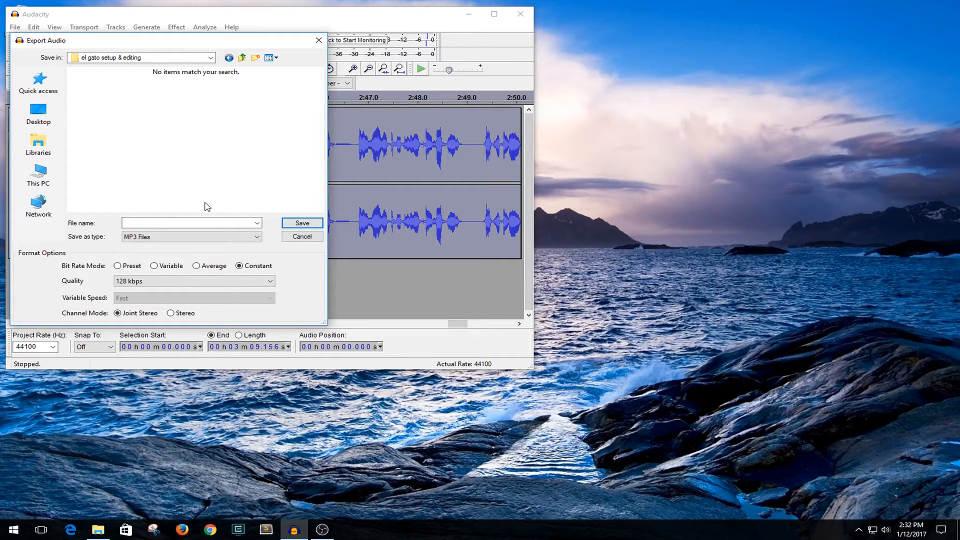
text(voi)
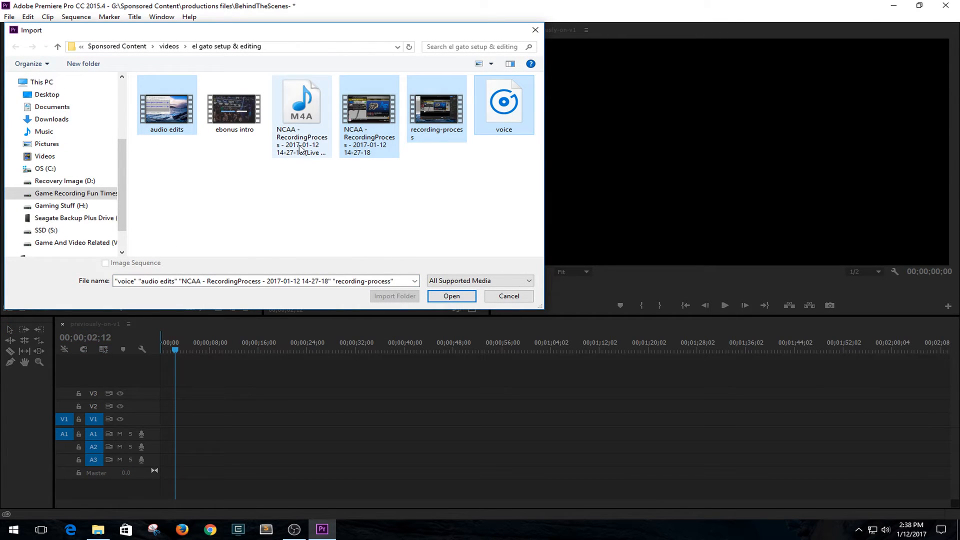
mouse_move(301, 101)
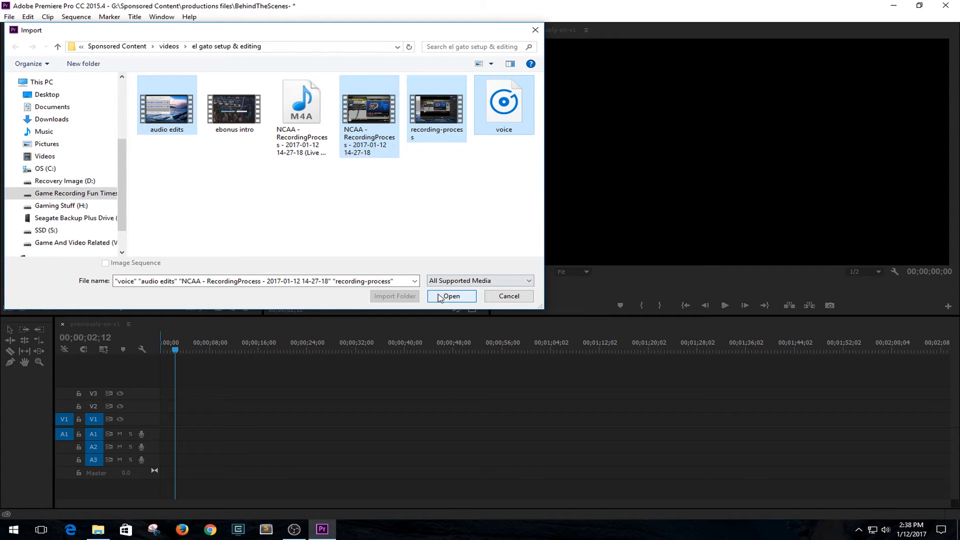
- Import the media, place ebonus intro.mp4 on the timeline and keep the existing sequence settings
click(451, 296)
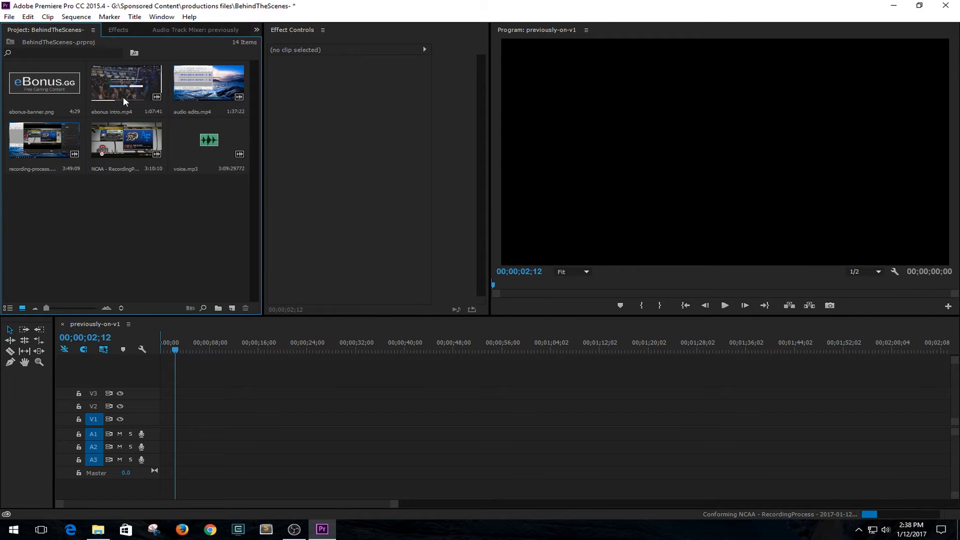
drag(126, 83, 364, 426)
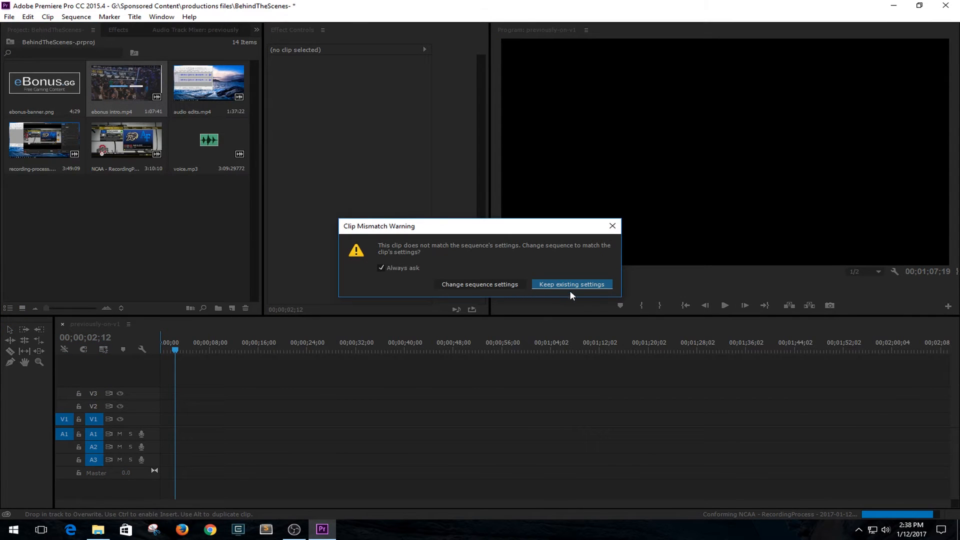
click(571, 284)
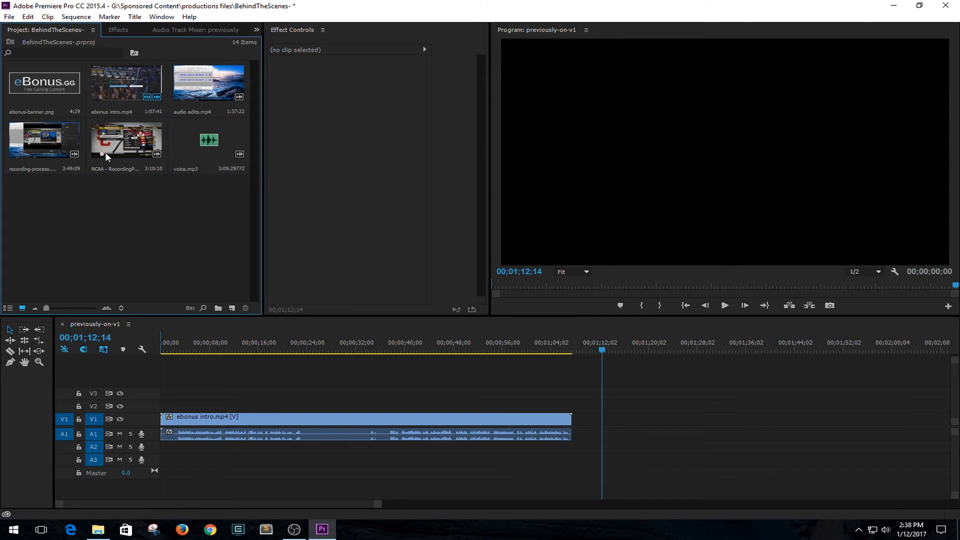
mouse_move(121, 133)
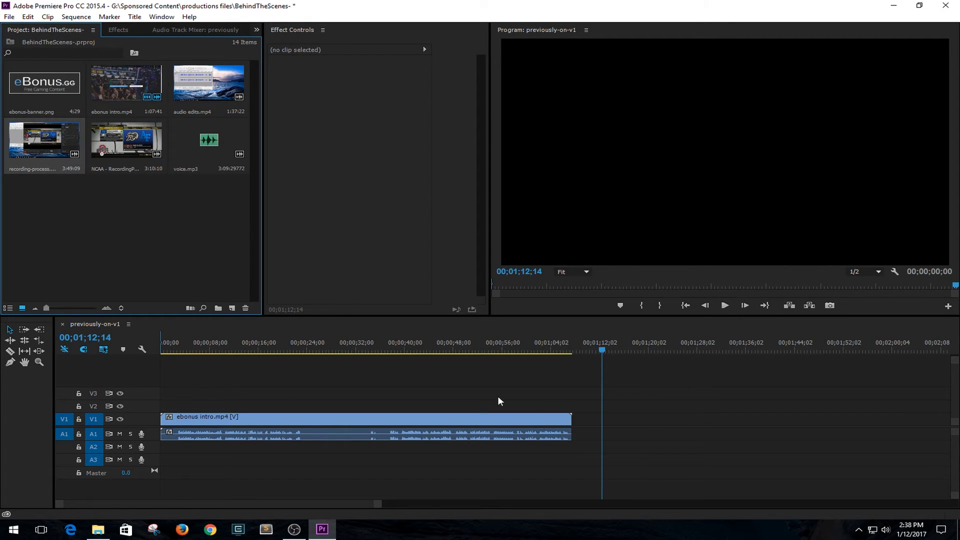
mouse_move(590, 427)
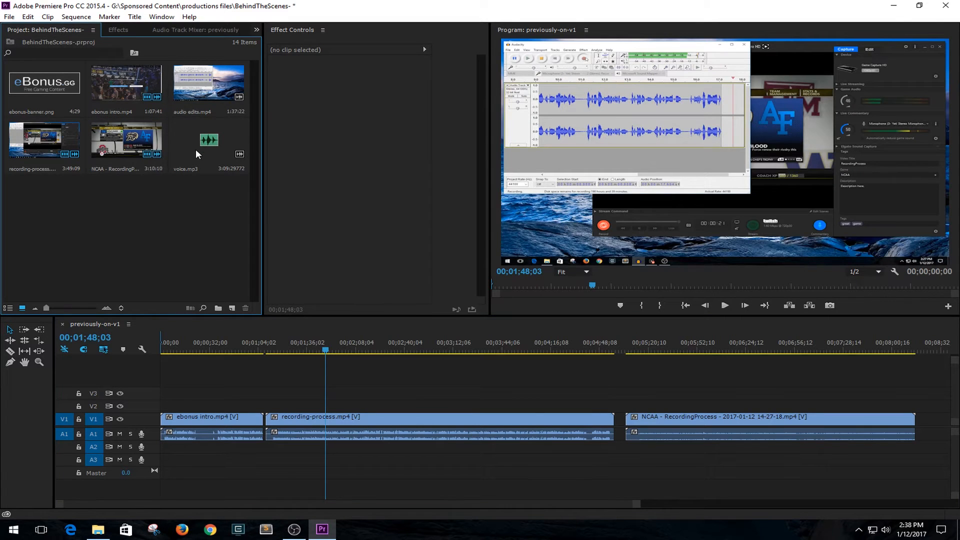
- Place the voice commentary on the timeline beneath the recording-process and NCAA clips
drag(209, 139, 643, 447)
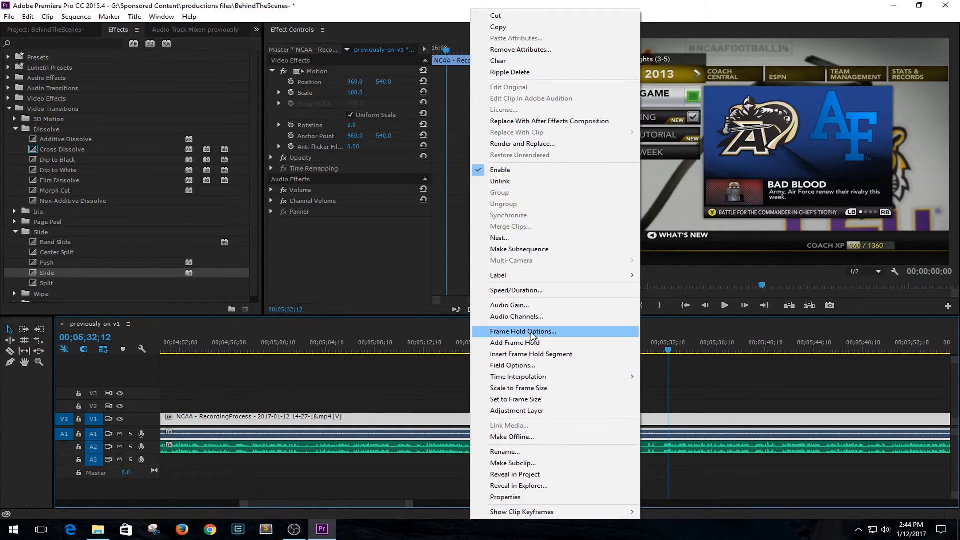
- Unlink the NCAA clip's audio from its video and select it with the commentary to synchronize
click(509, 305)
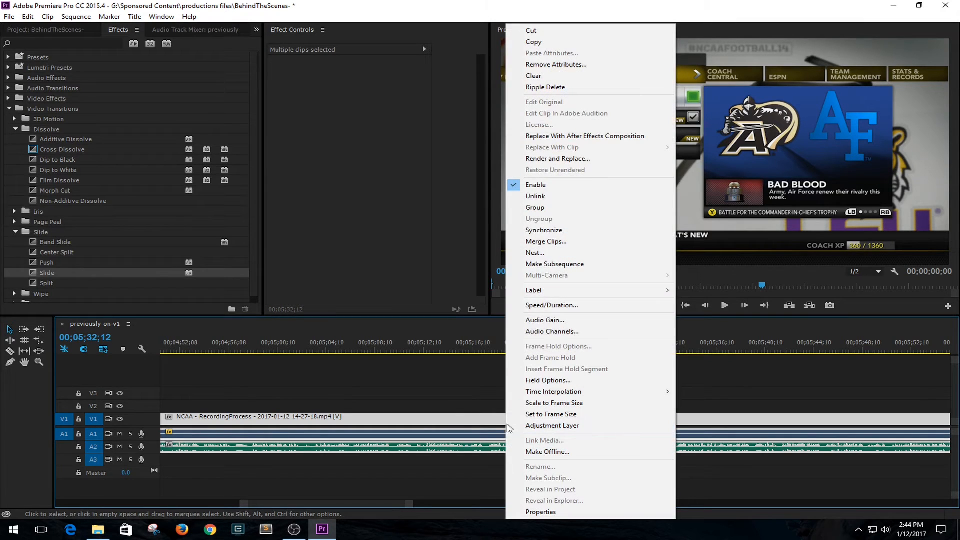
mouse_move(541, 196)
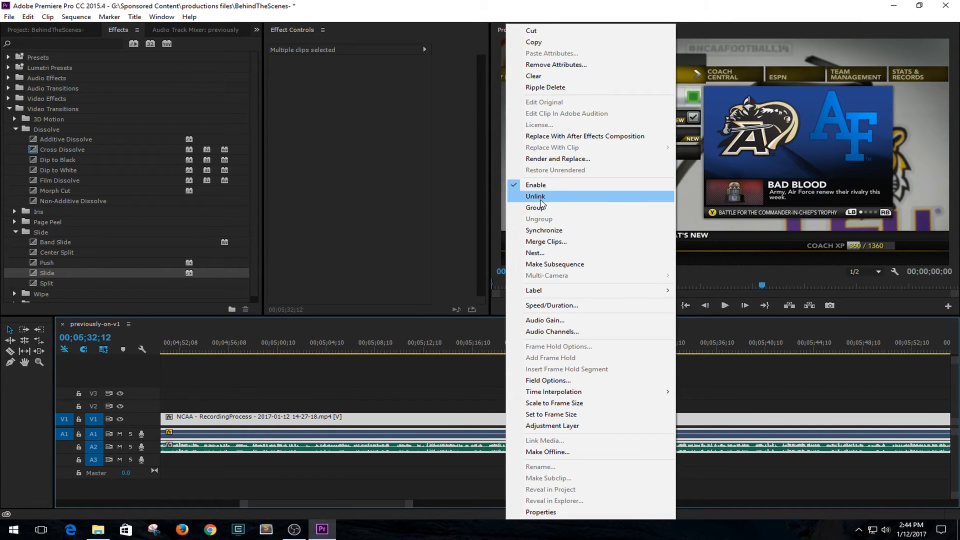
click(534, 196)
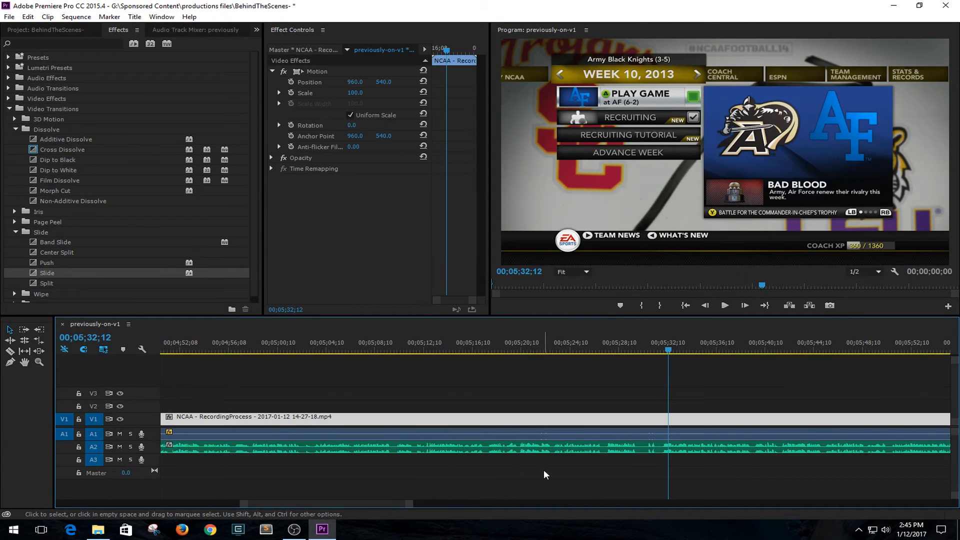
drag(518, 421, 548, 465)
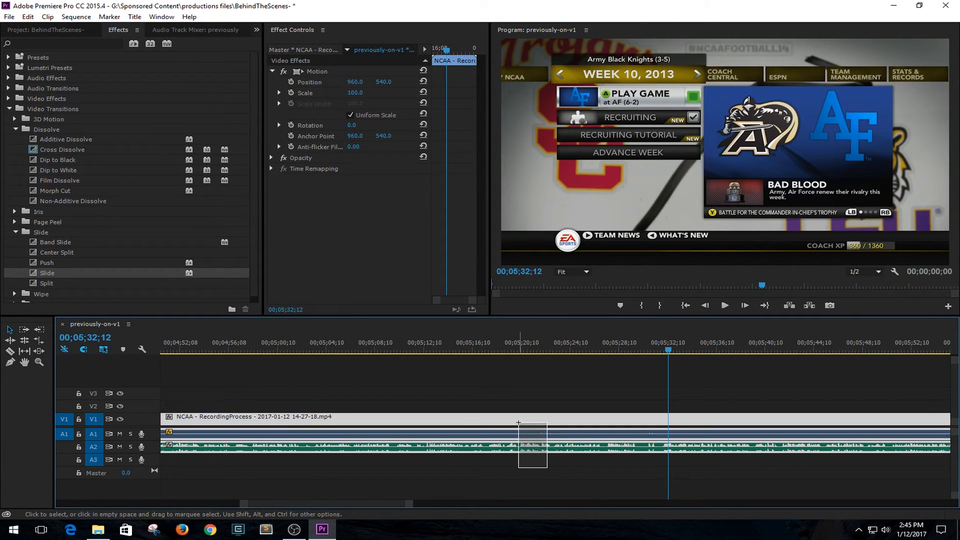
right_click(531, 429)
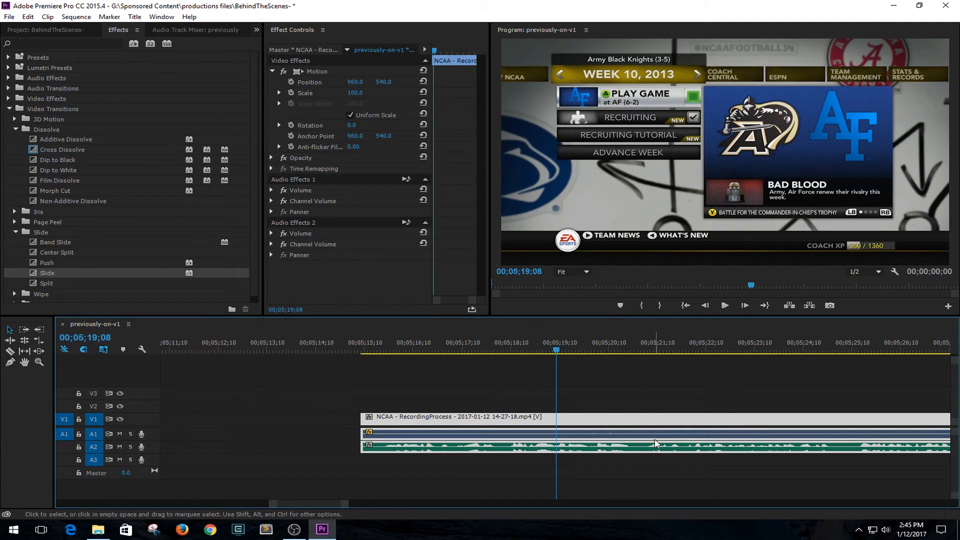
mouse_move(585, 470)
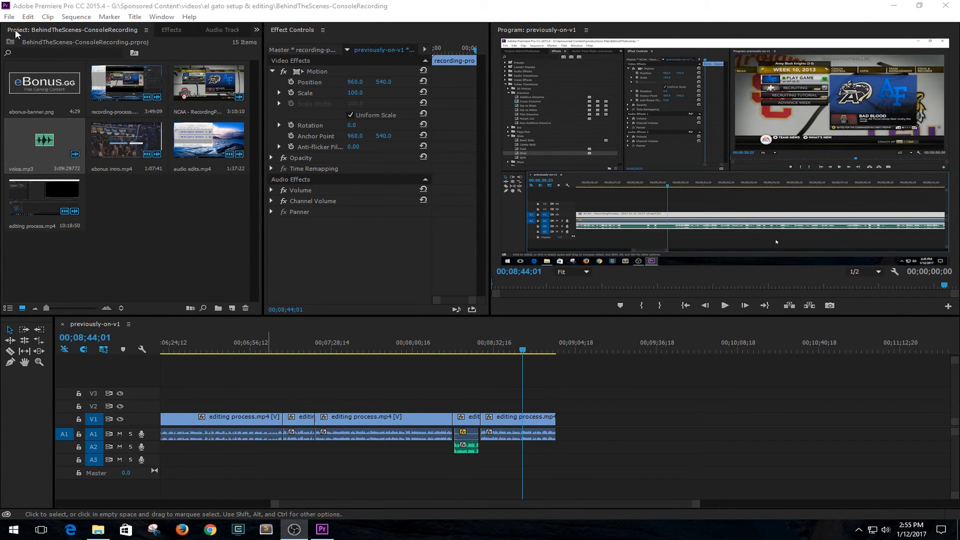
click(9, 17)
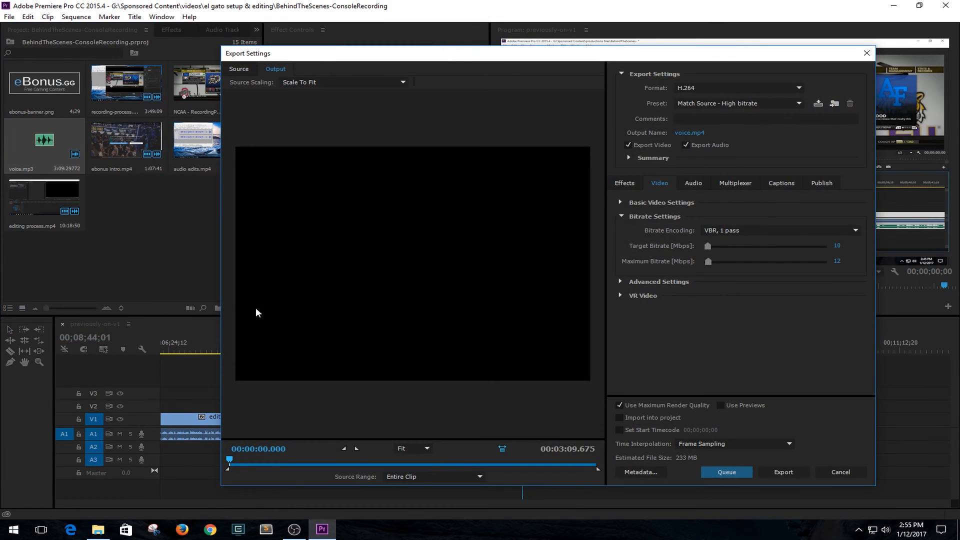
mouse_move(266, 304)
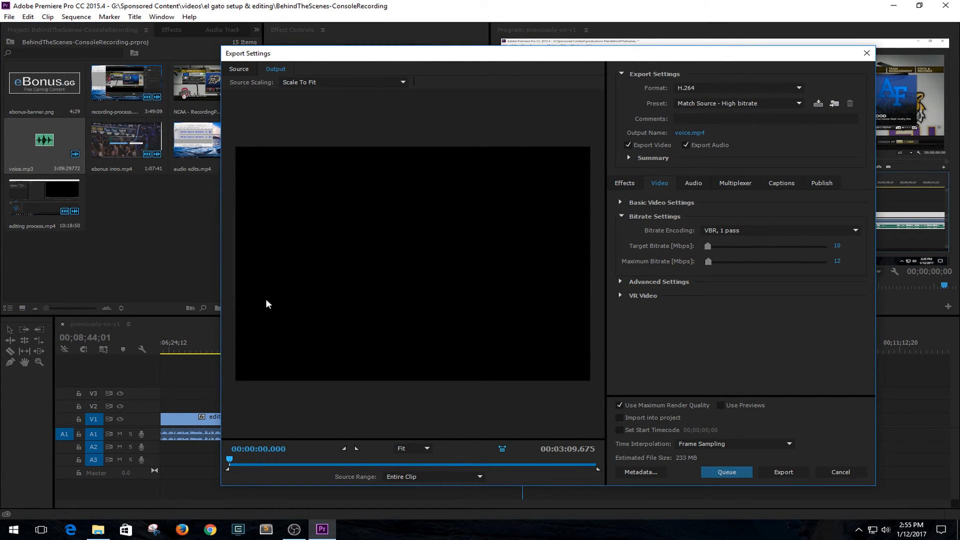
mouse_move(479, 279)
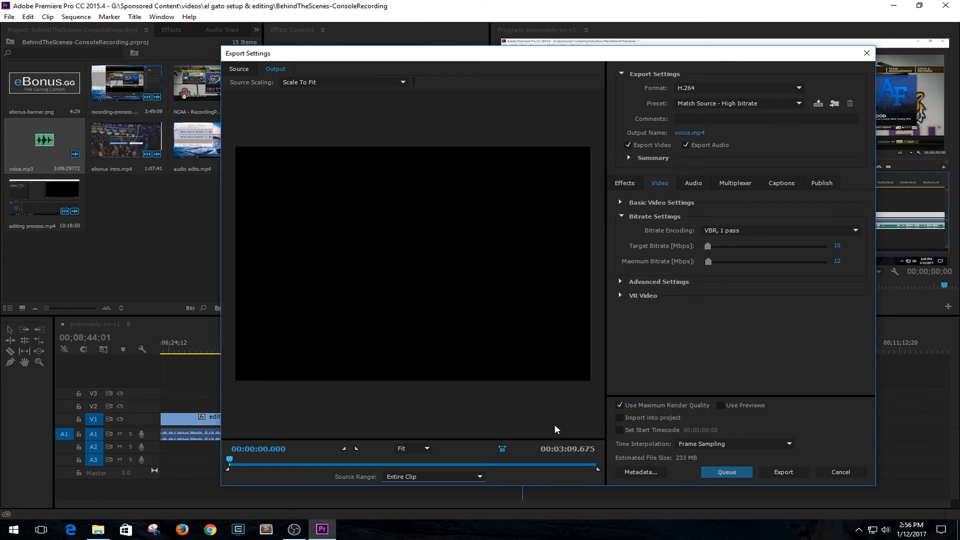
mouse_move(518, 82)
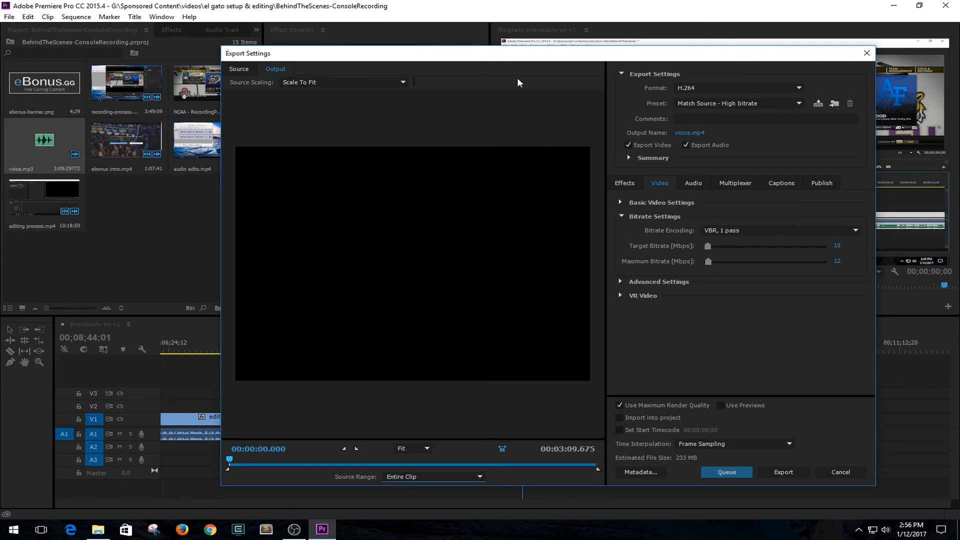
- Switch the export to the YouTube preset and go to choose the output file location
click(797, 103)
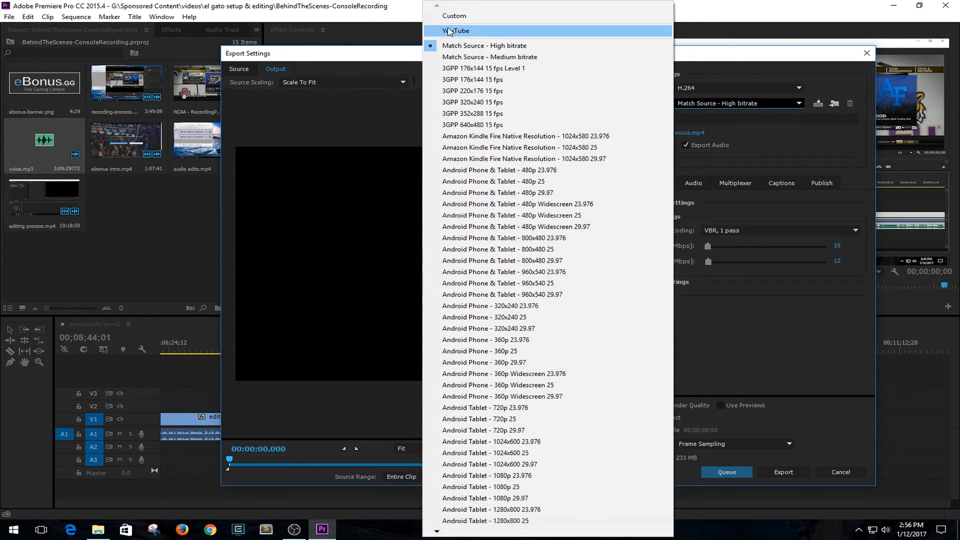
click(456, 31)
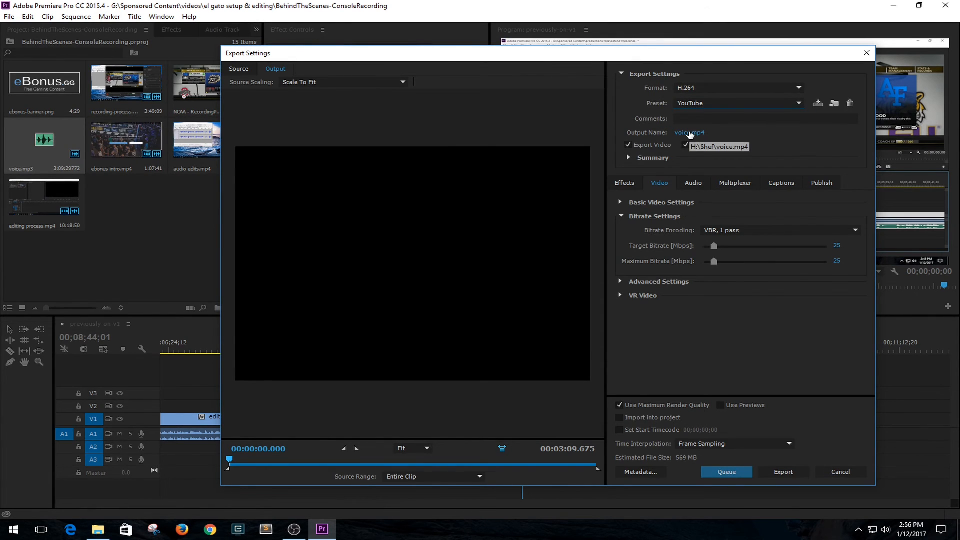
click(689, 133)
text(BehindTheScenes-ConsoleRecording)
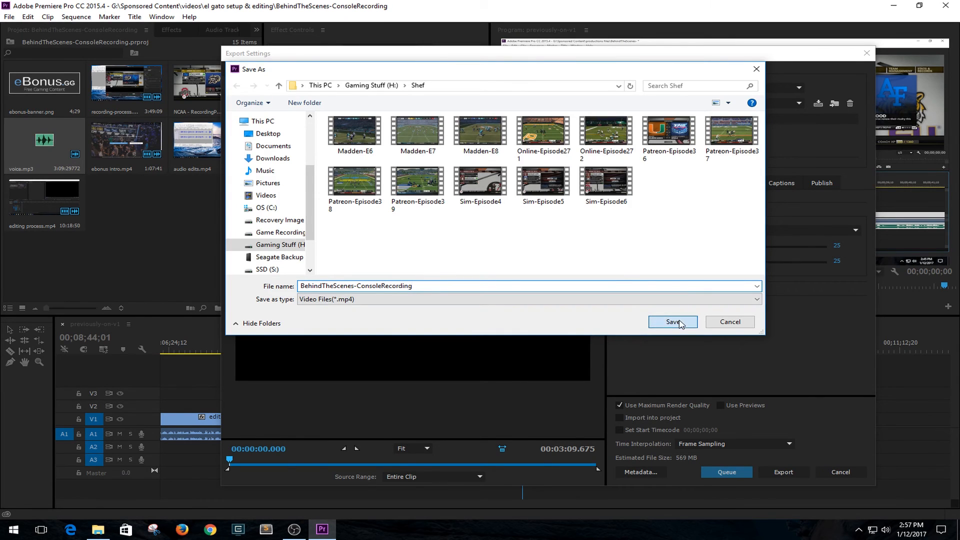
- Save the output as BehindTheScenes-ConsoleRecording.mp4 in the Shef folder and check the summary
click(672, 322)
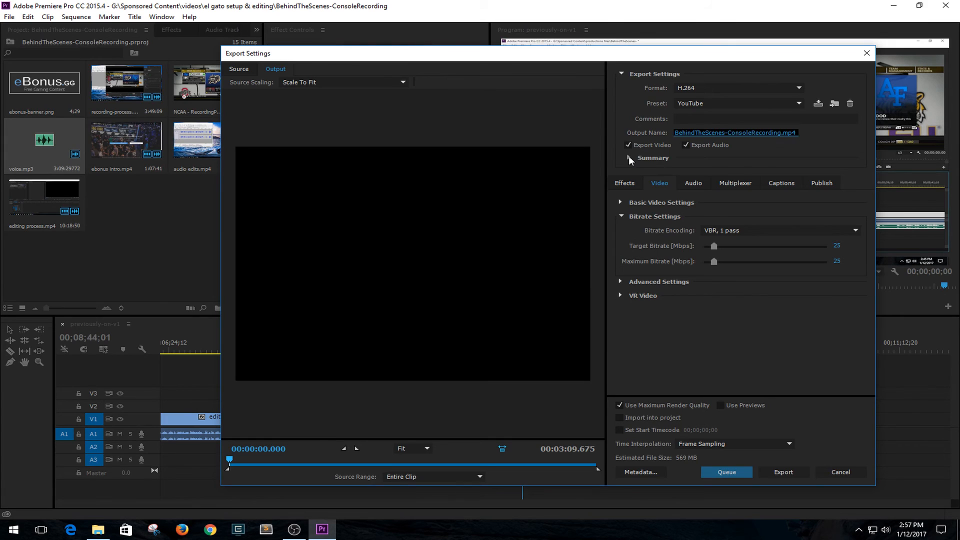
click(622, 157)
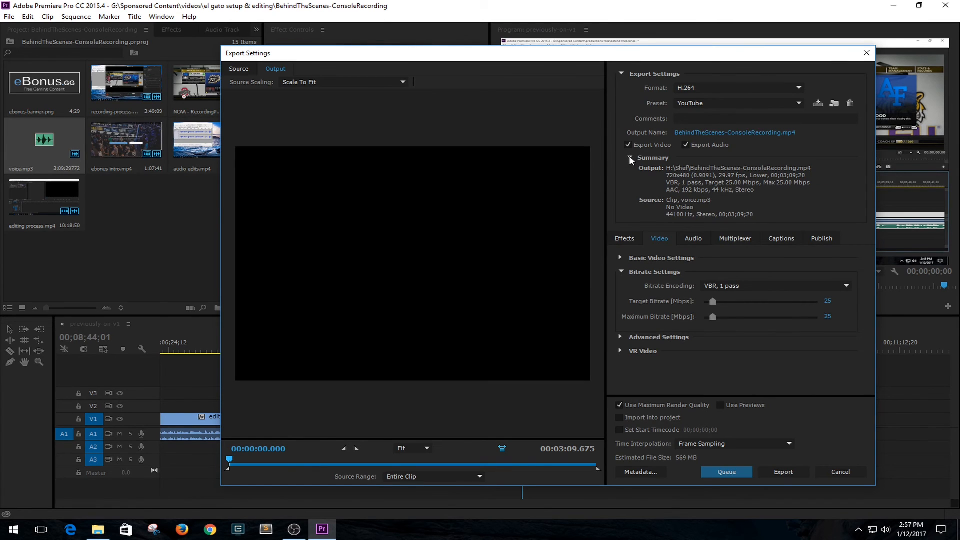
click(620, 158)
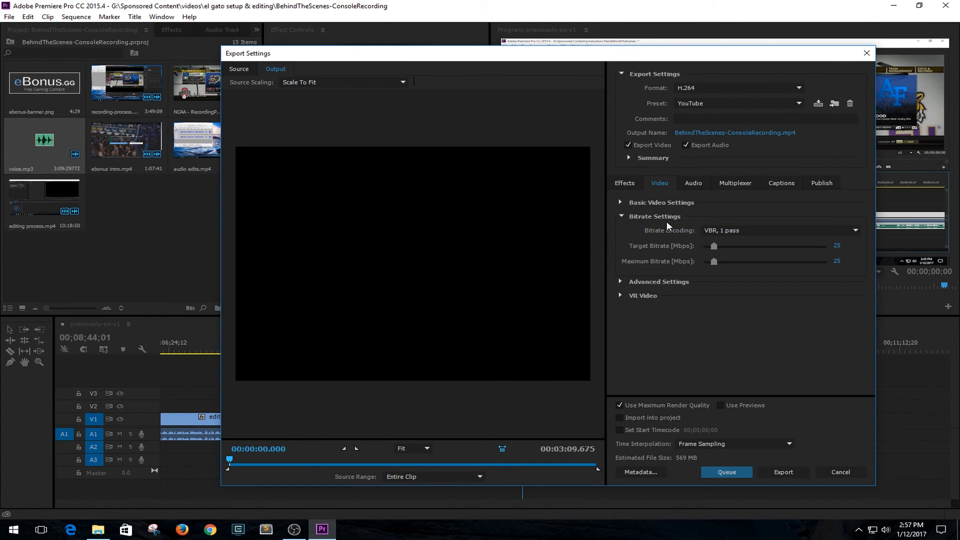
mouse_move(682, 238)
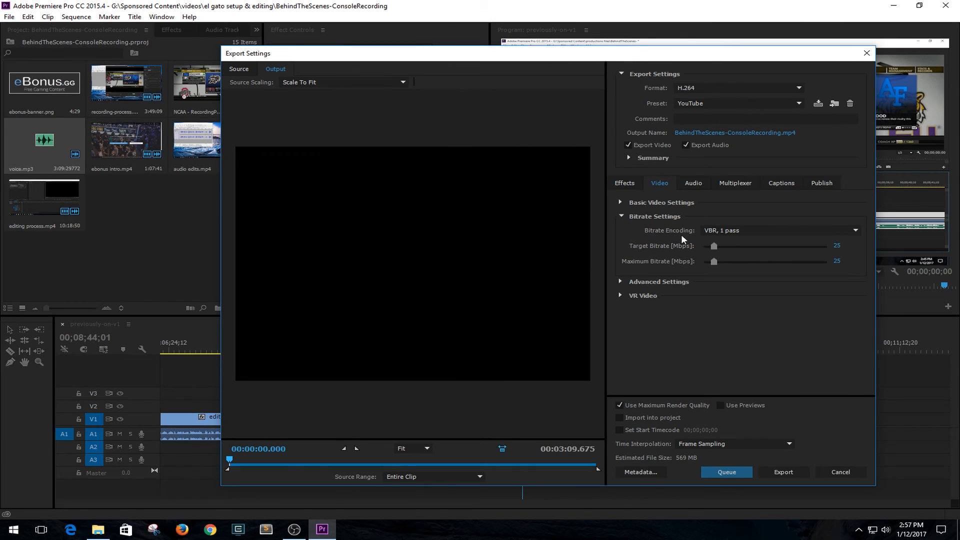
mouse_move(700, 251)
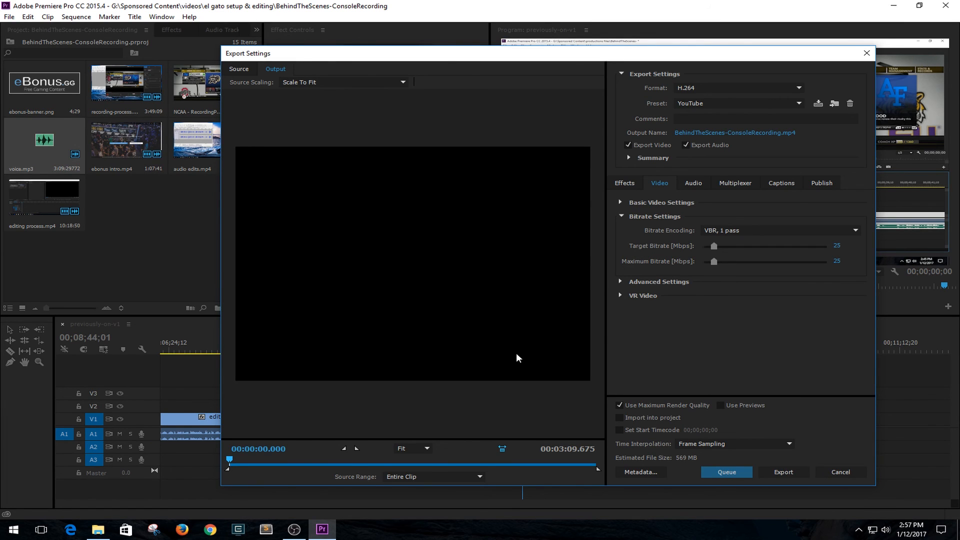
click(692, 182)
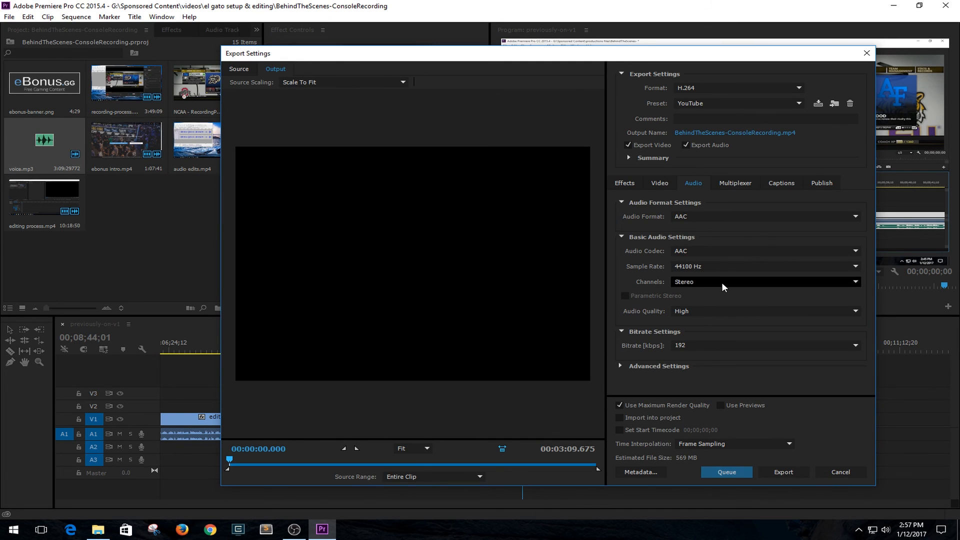
mouse_move(710, 178)
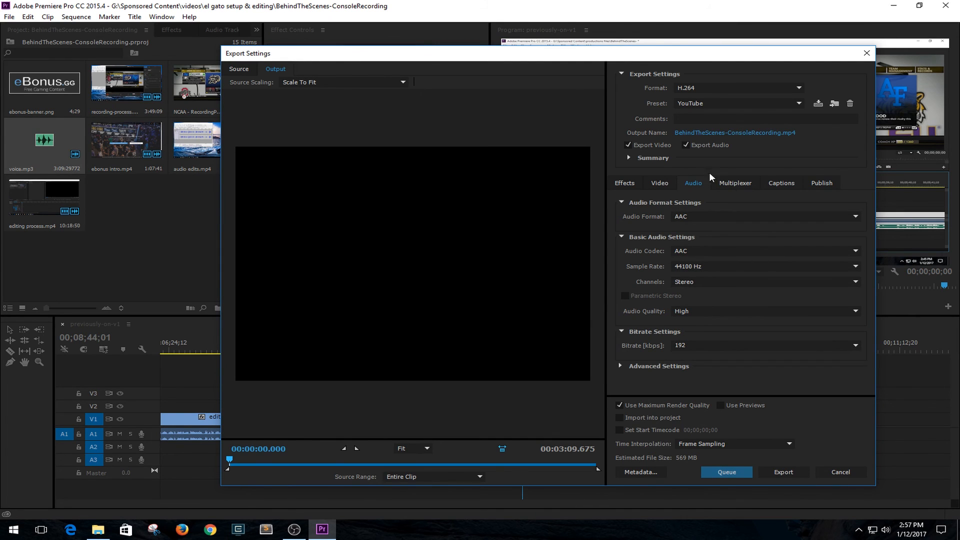
click(781, 183)
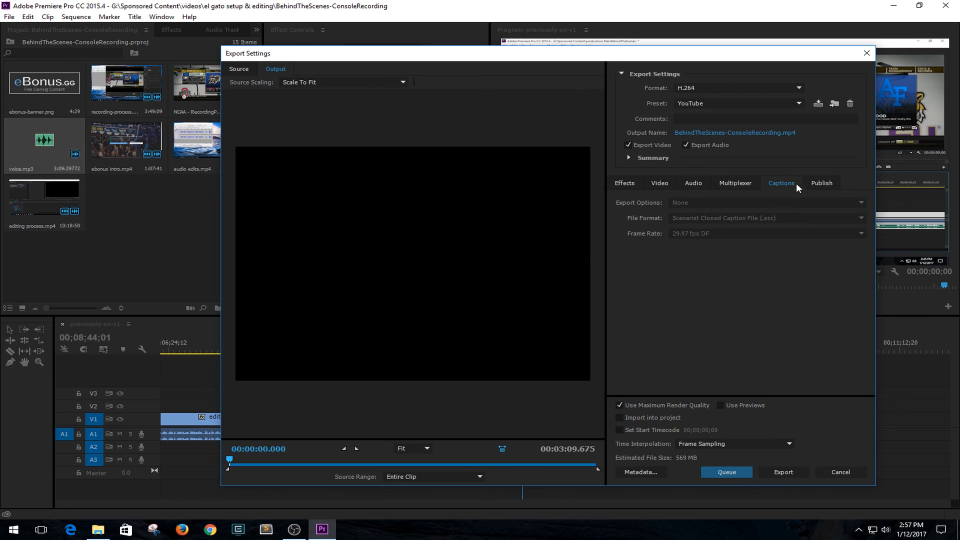
click(822, 183)
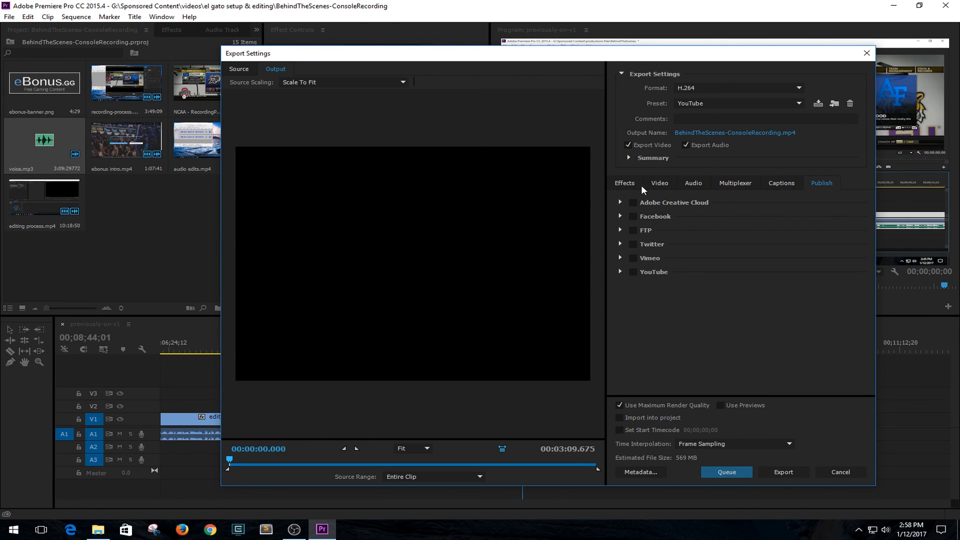
click(658, 182)
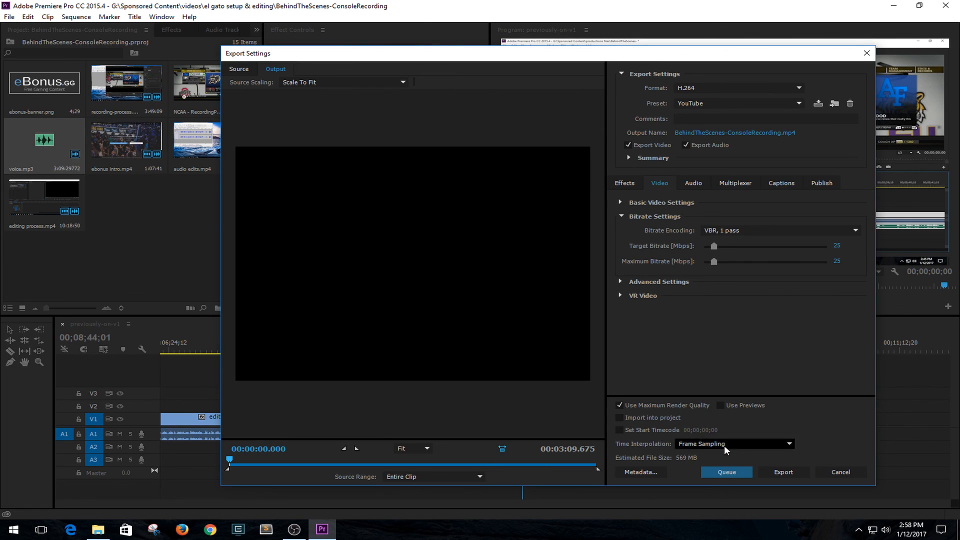
mouse_move(726, 472)
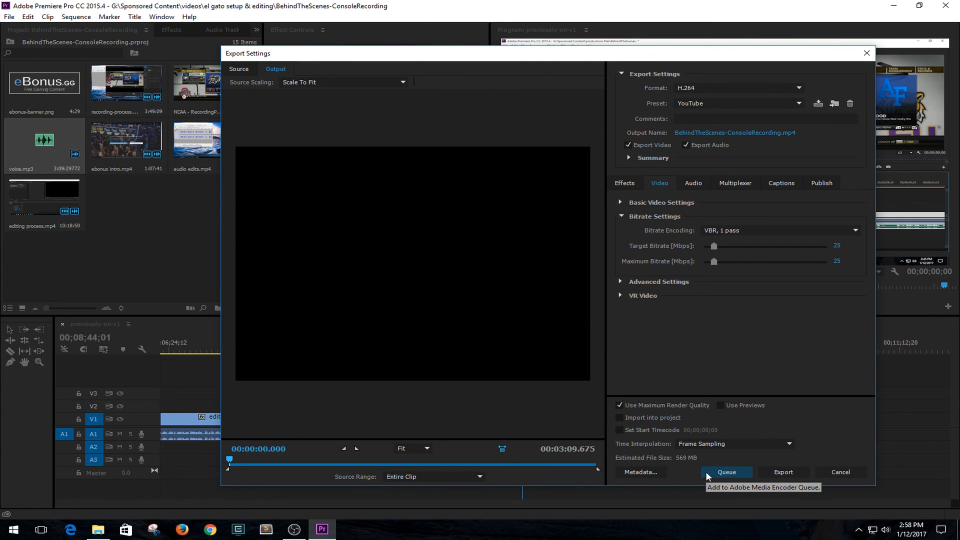
mouse_move(720, 477)
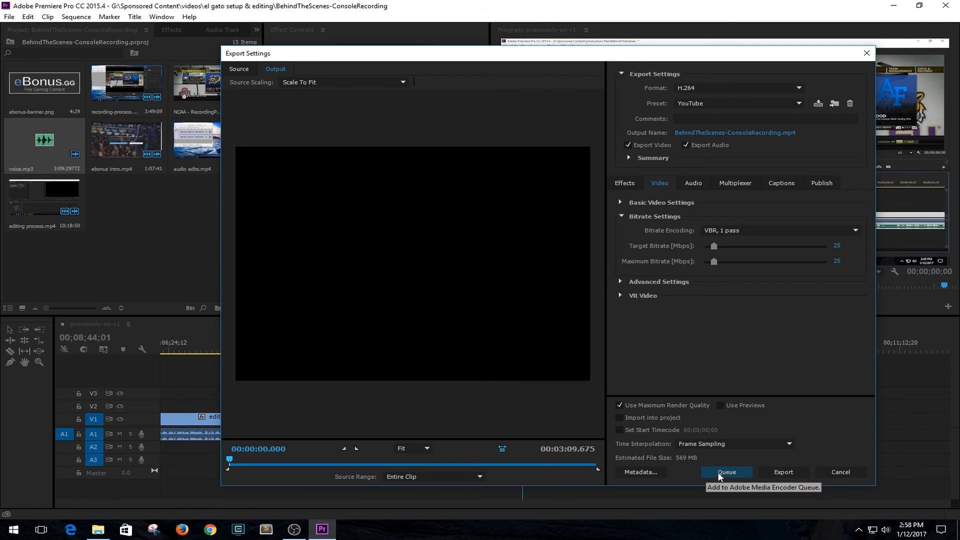
mouse_move(720, 477)
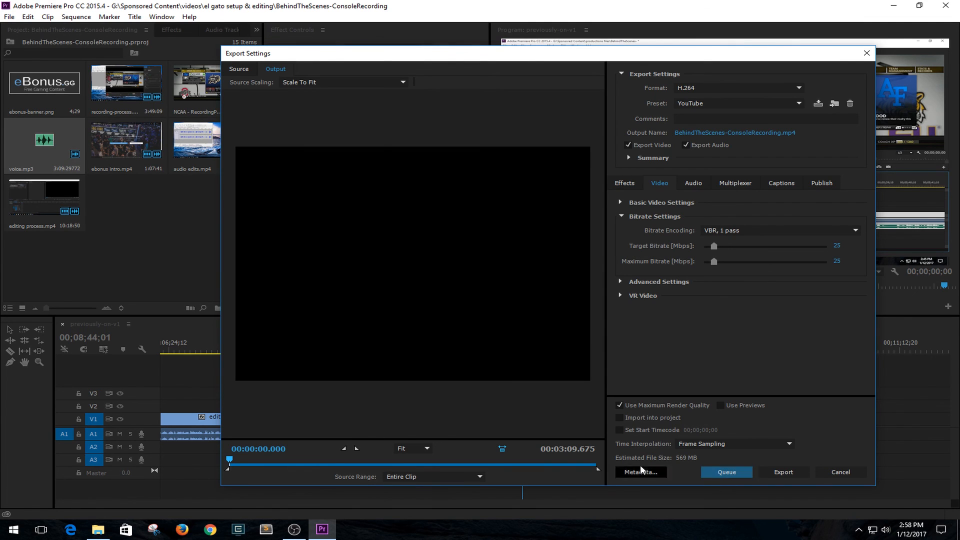
mouse_move(796, 482)
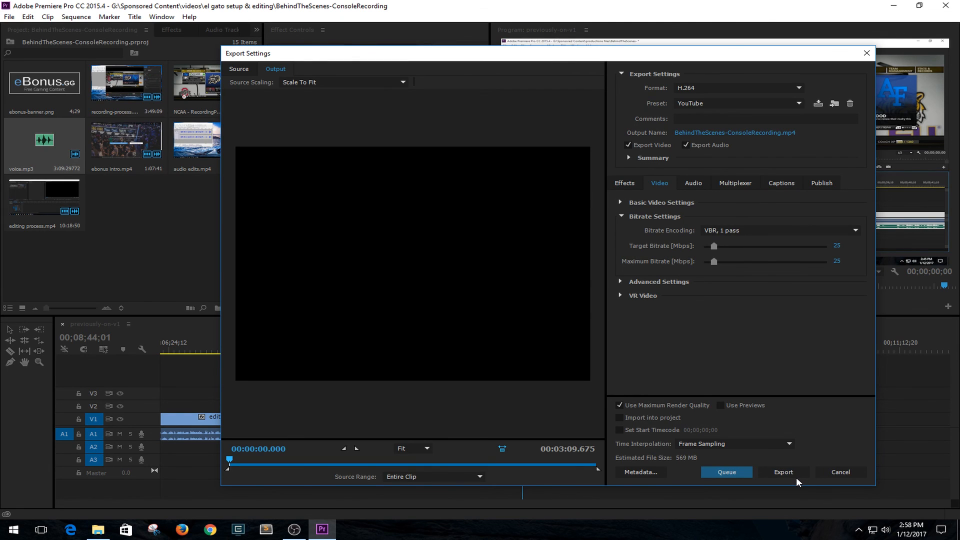